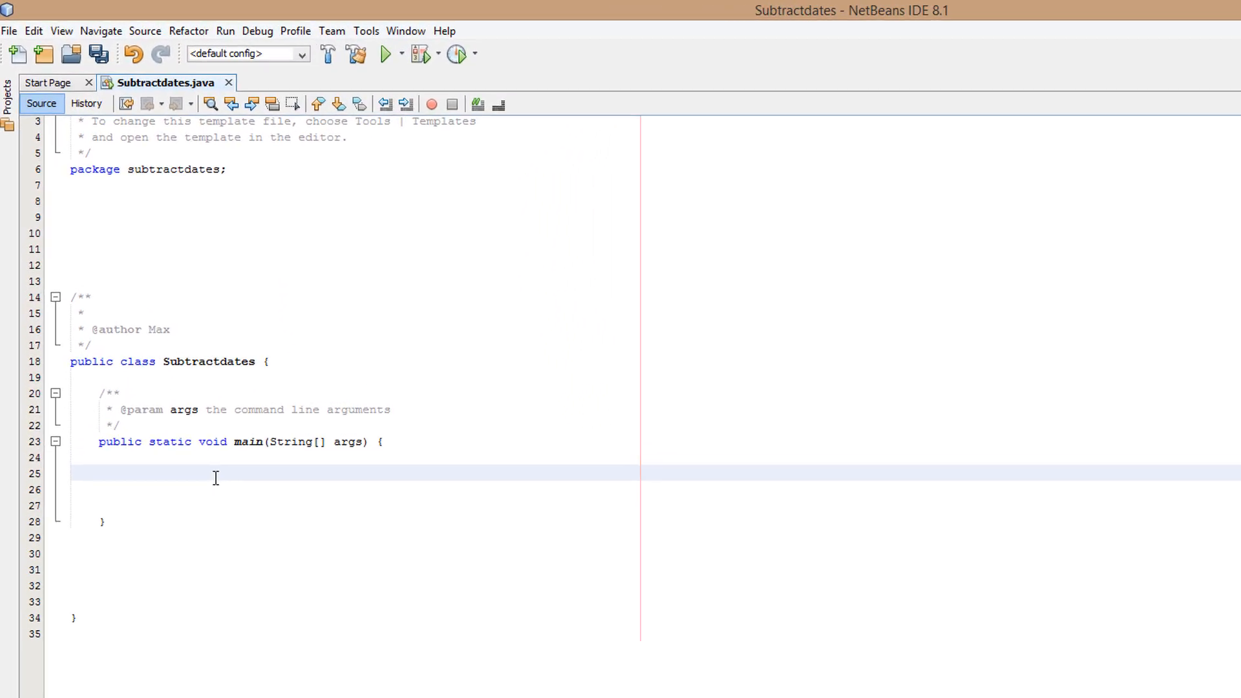
Write DateTimeFormatter formatter = DateTimeFormatter.ofPattern("dd/MM/uuuu"); in main.
text(DateTimeF)
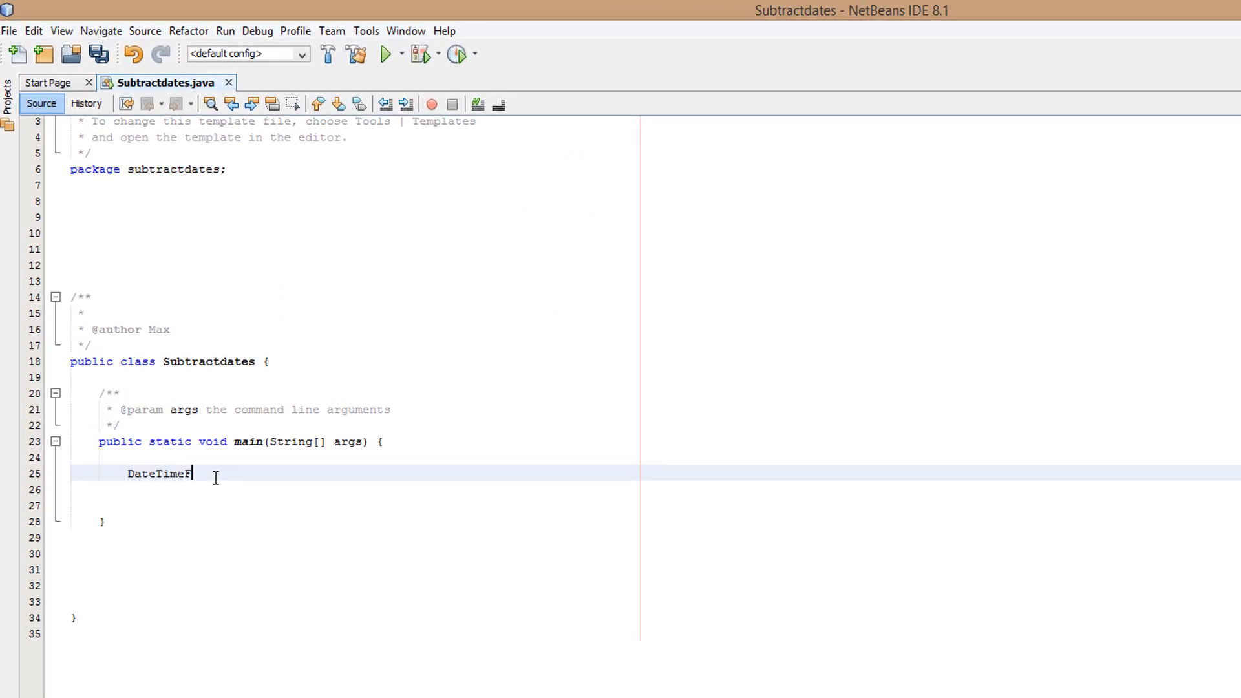
text(ormatter formatter = D)
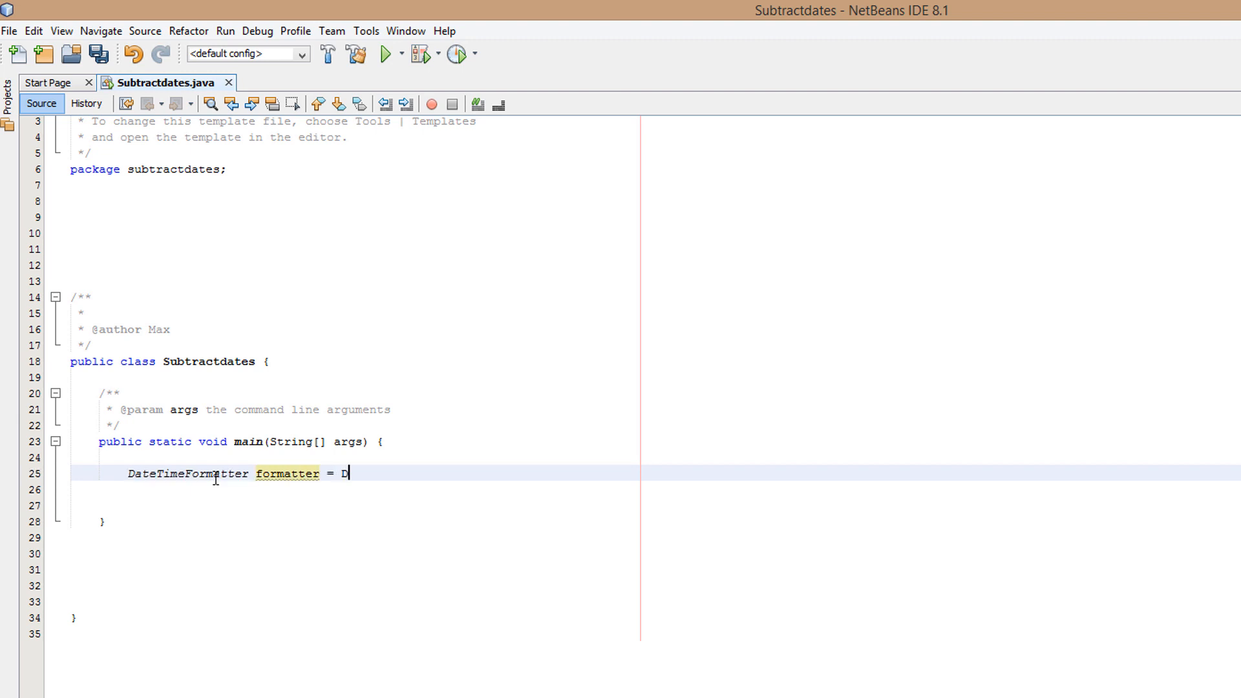
text(ateTimeFormat)
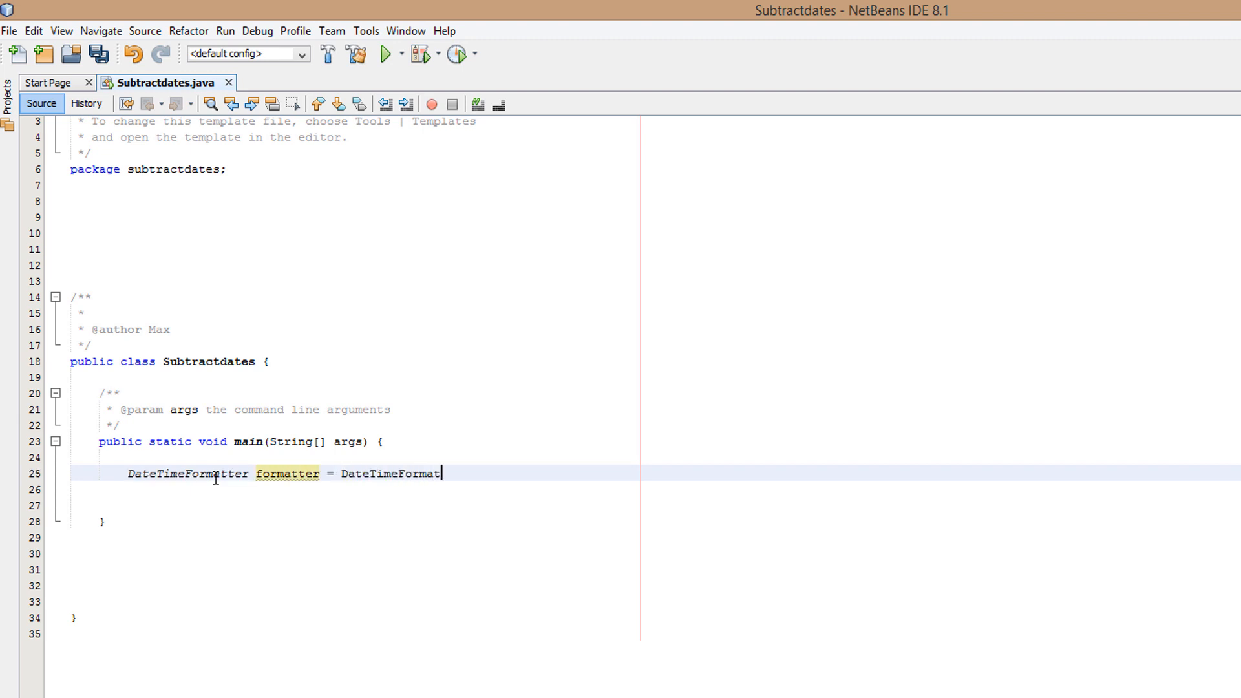
text(ter.ofPattern("dd)
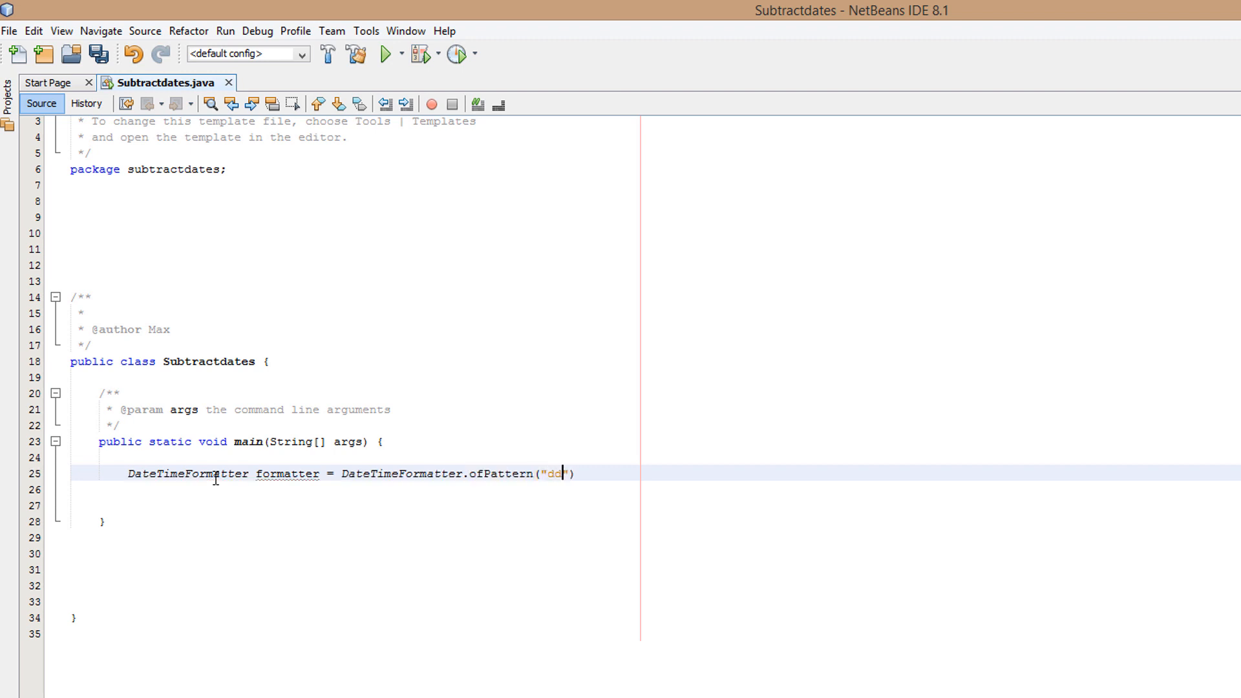
text(/MM/uuuu)
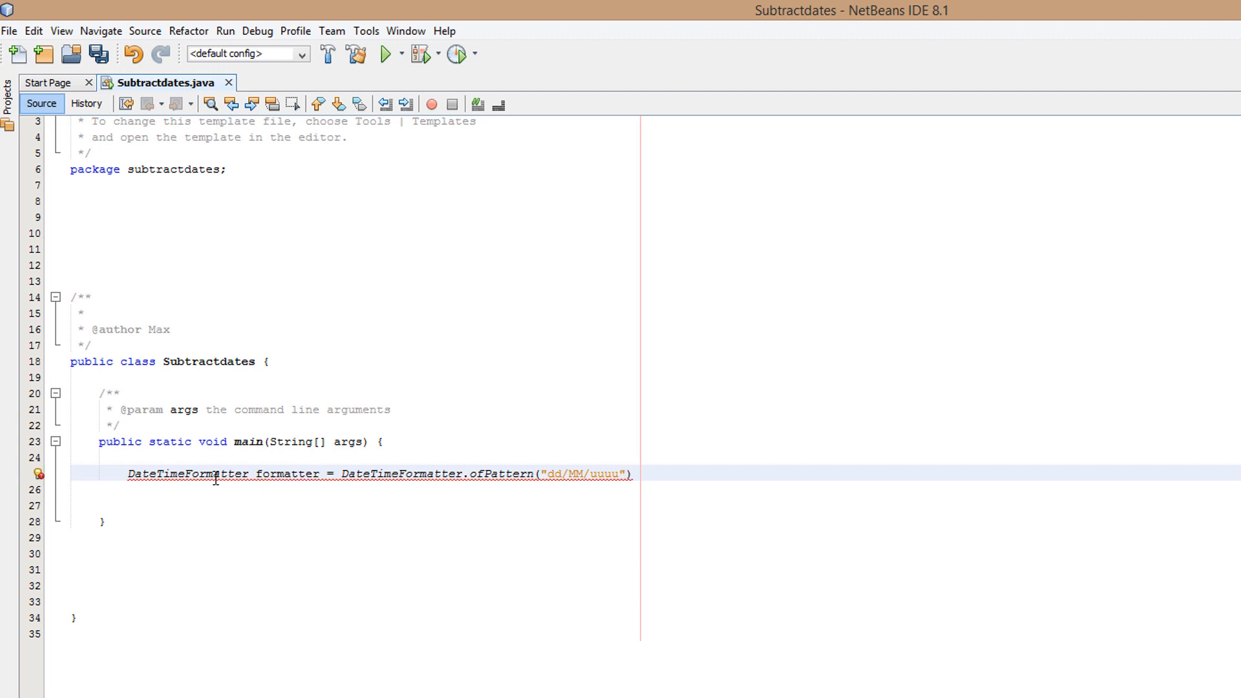
text(;)
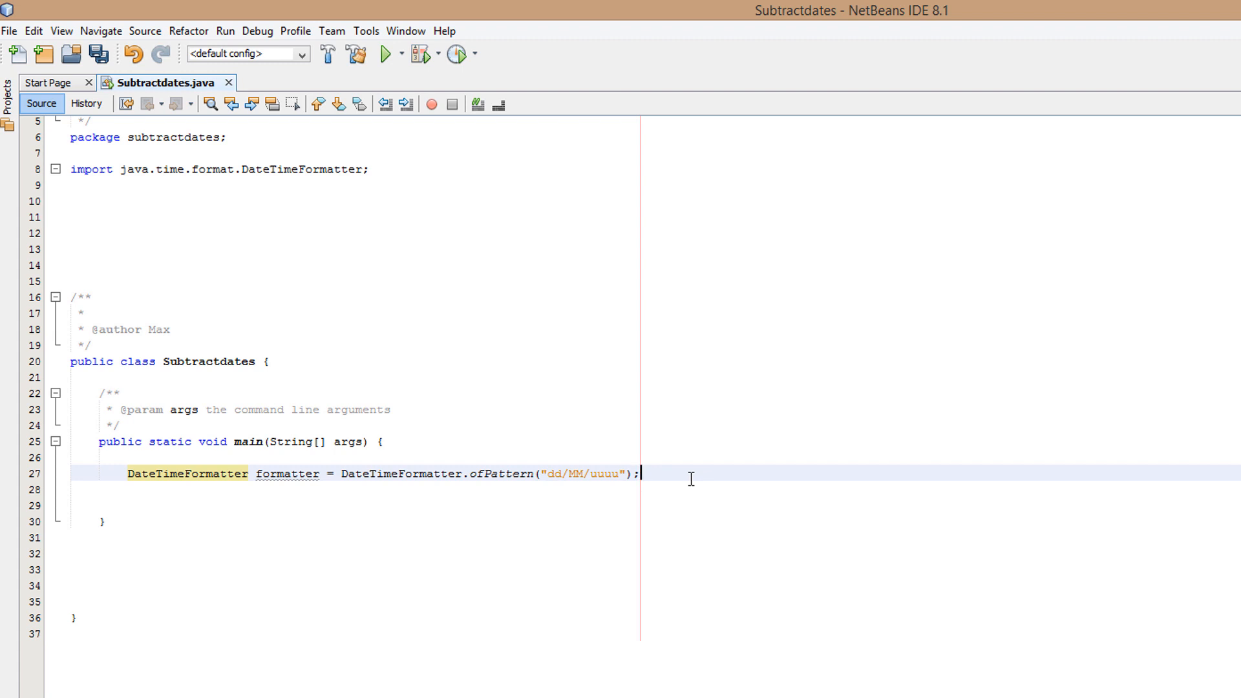
Declare String firstDate = "10/07/2018"; below the formatter.
text(String firstD)
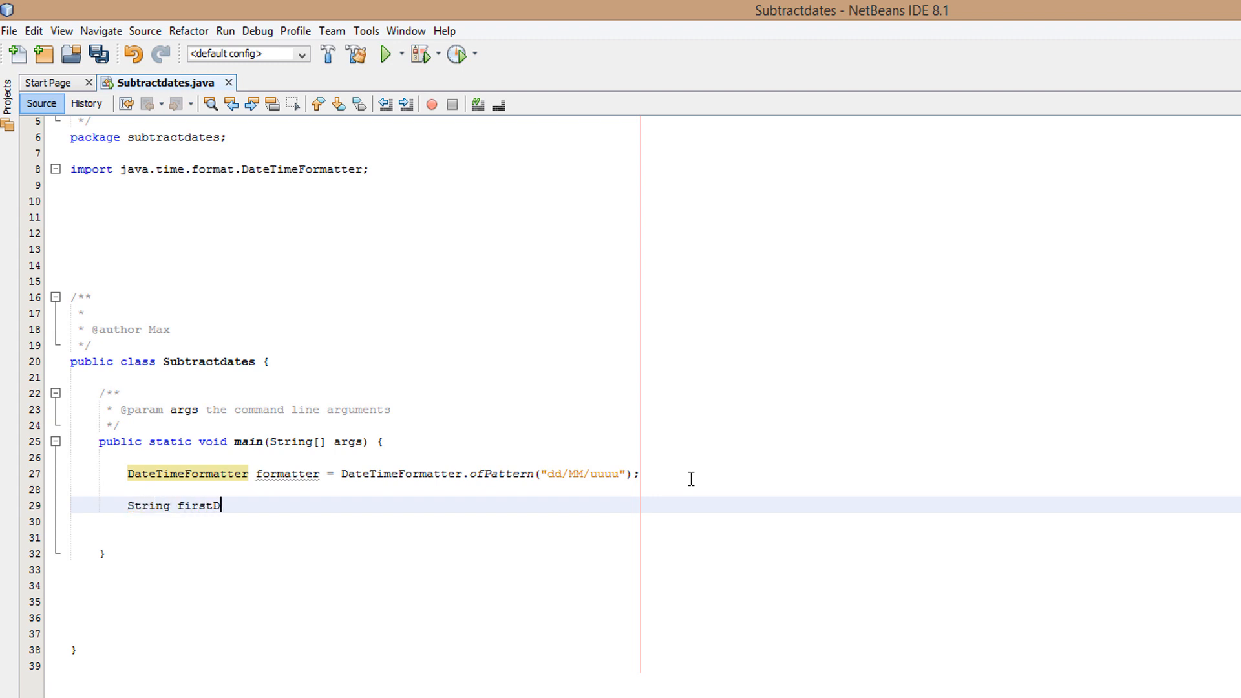
text(ate =)
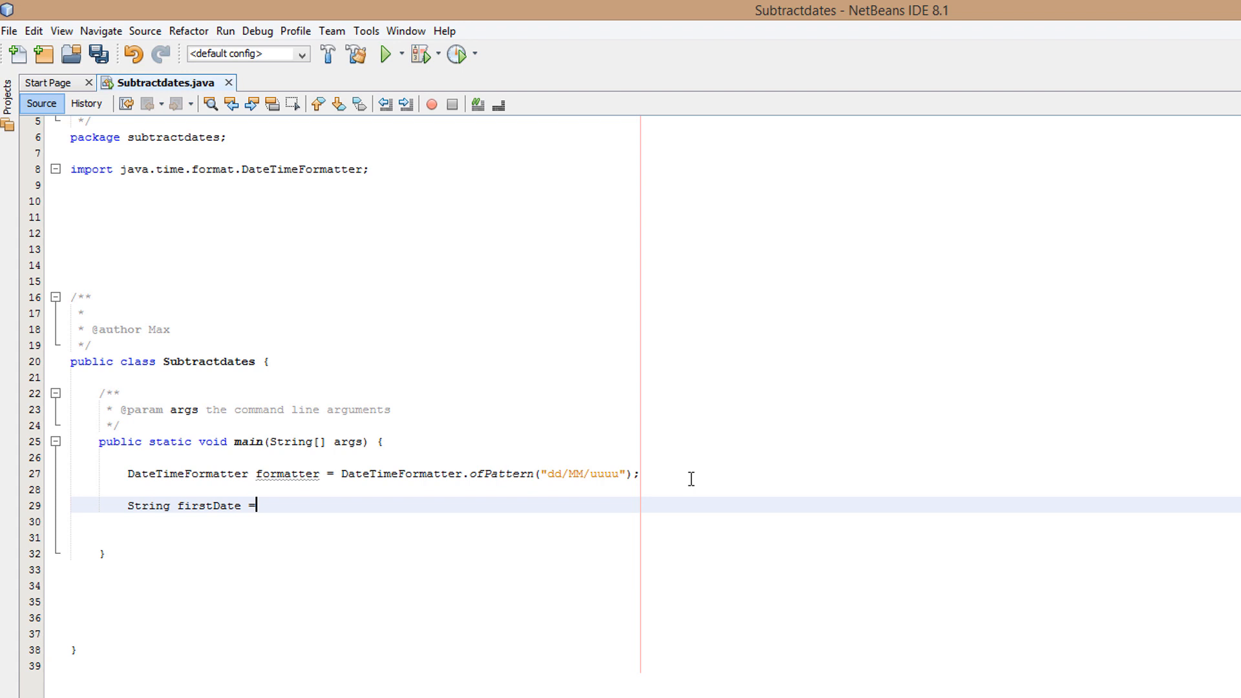
text(")
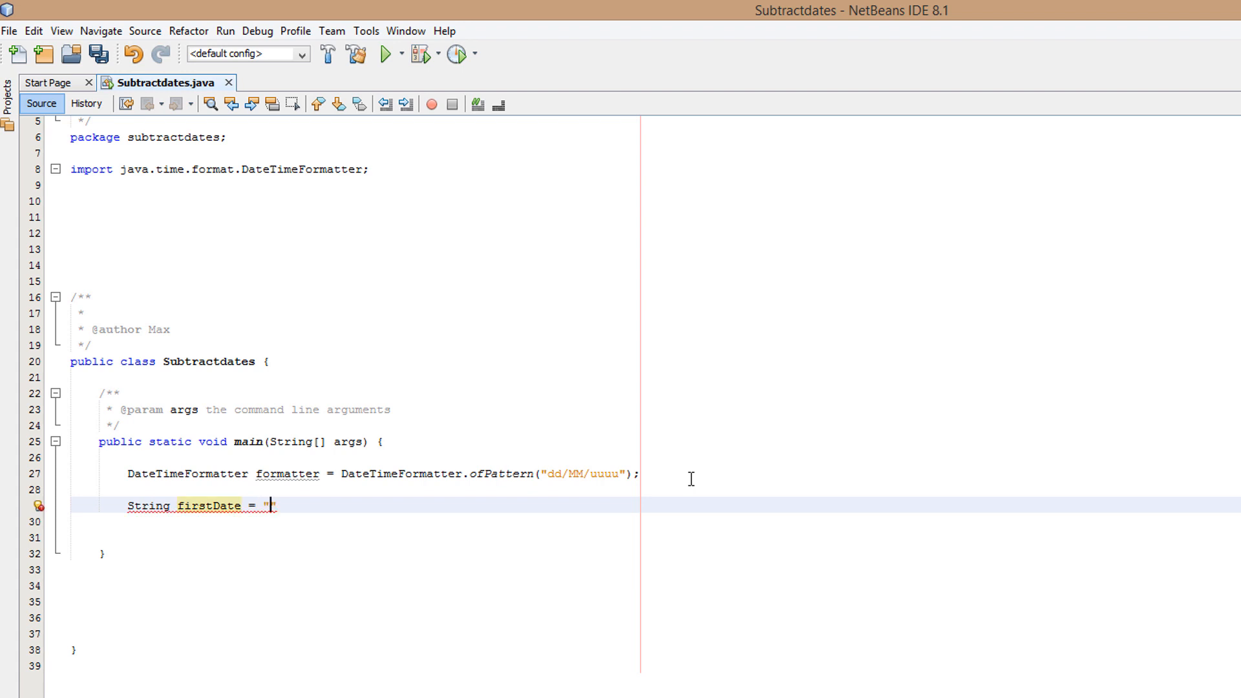
text(10)
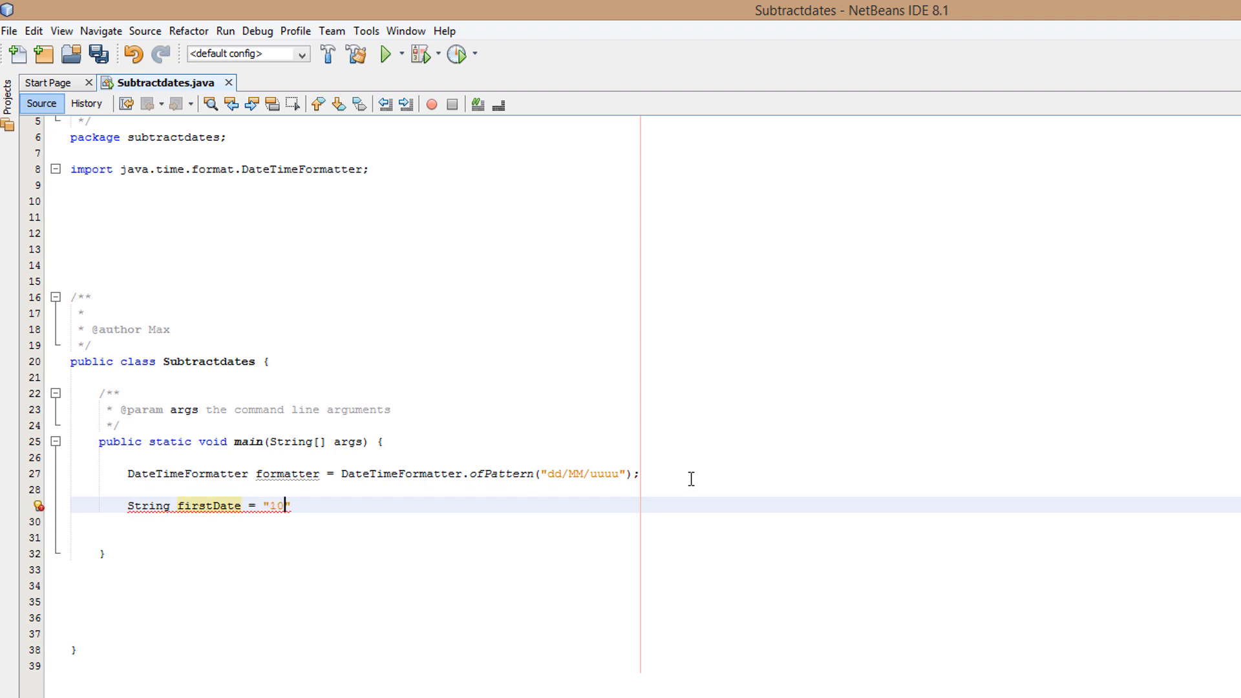
text(/07/2)
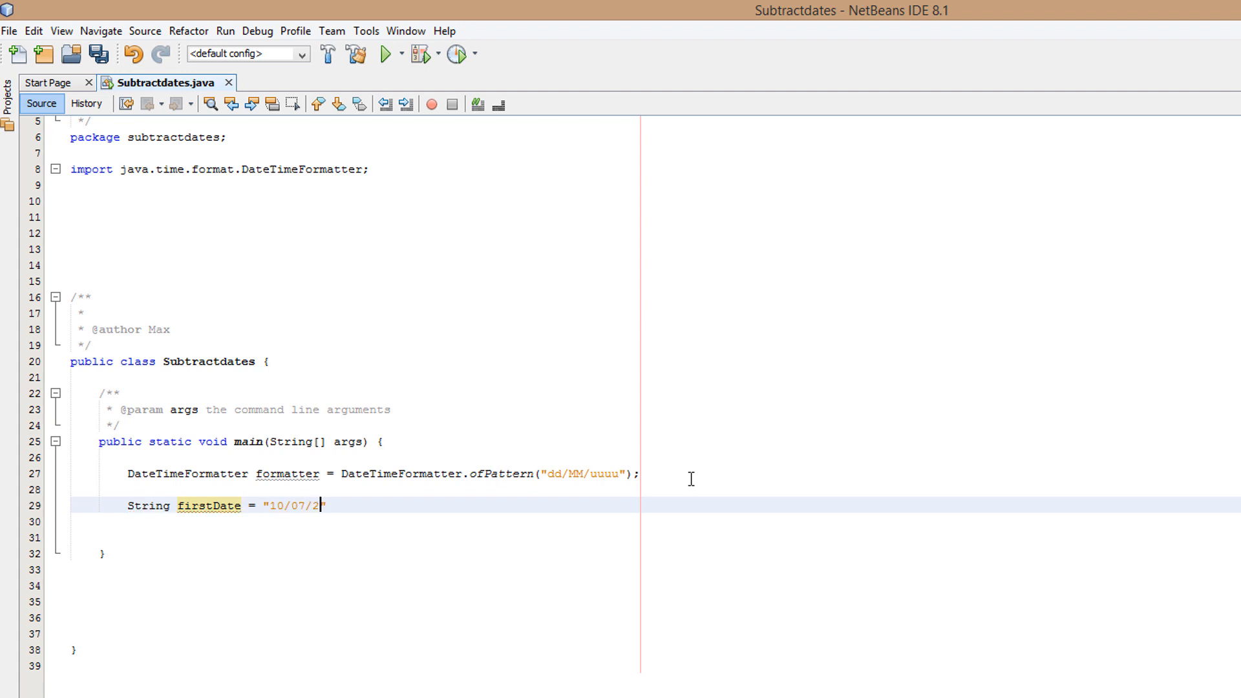
text(018";)
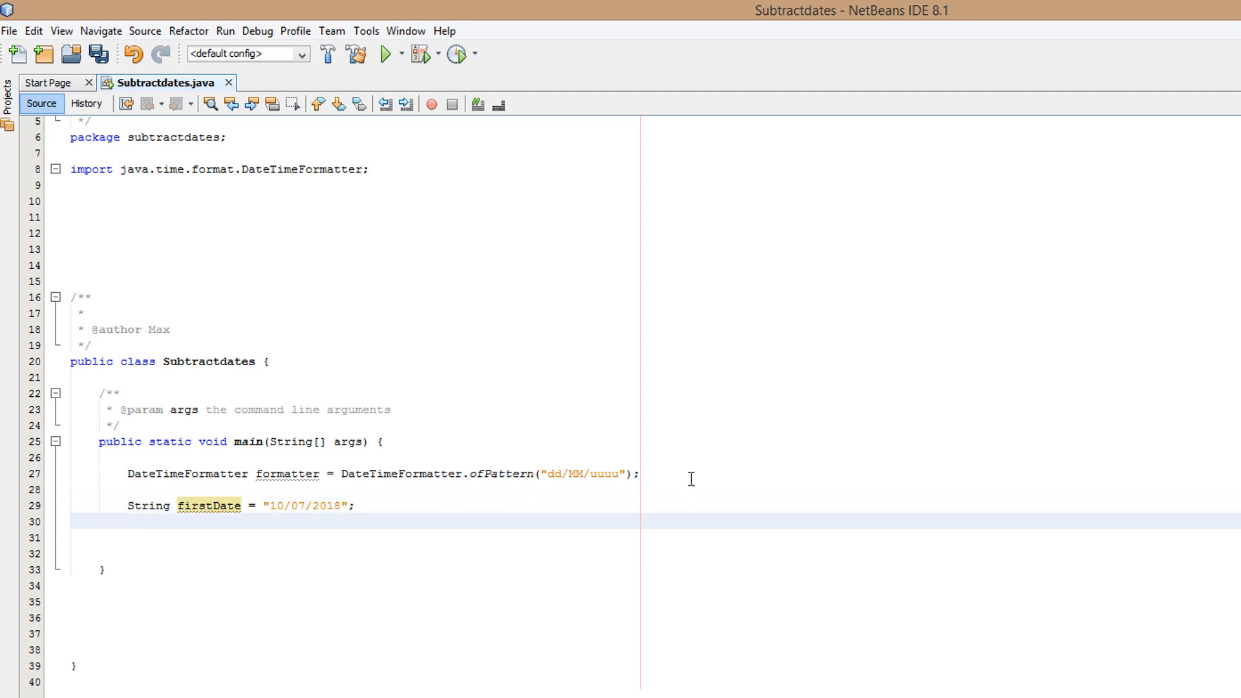
Declare String secondDate = "09/07/2018"; on the next line.
text(String)
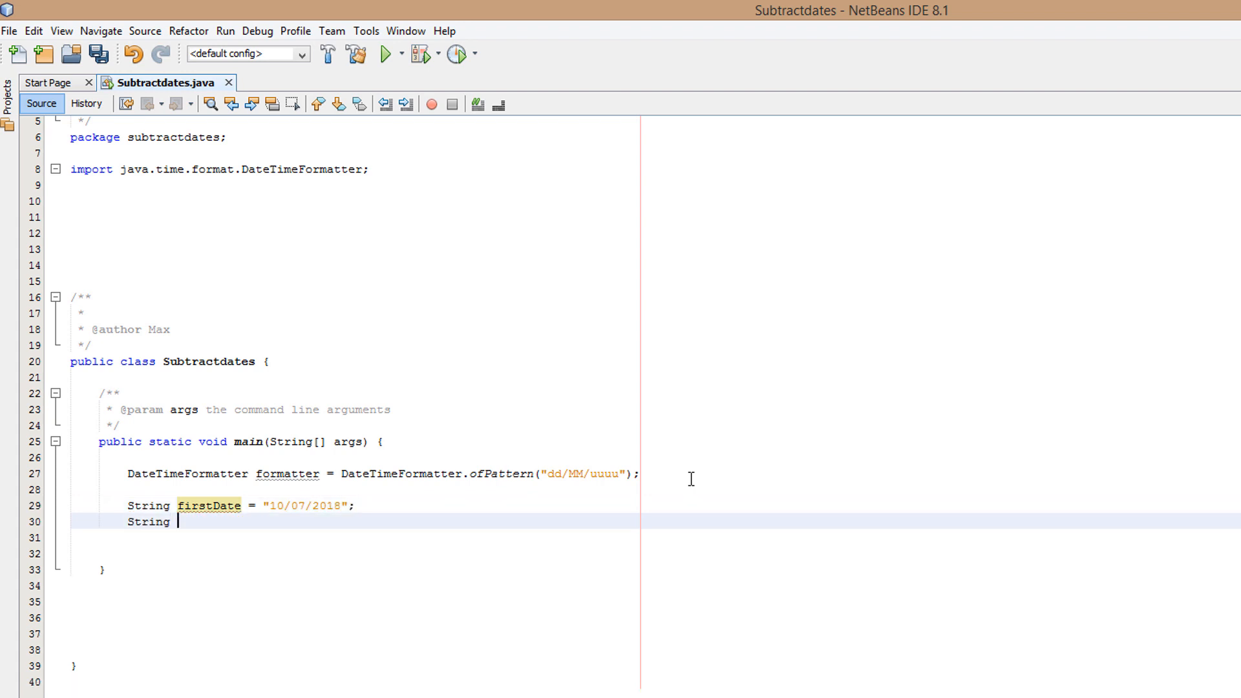
text(secondA)
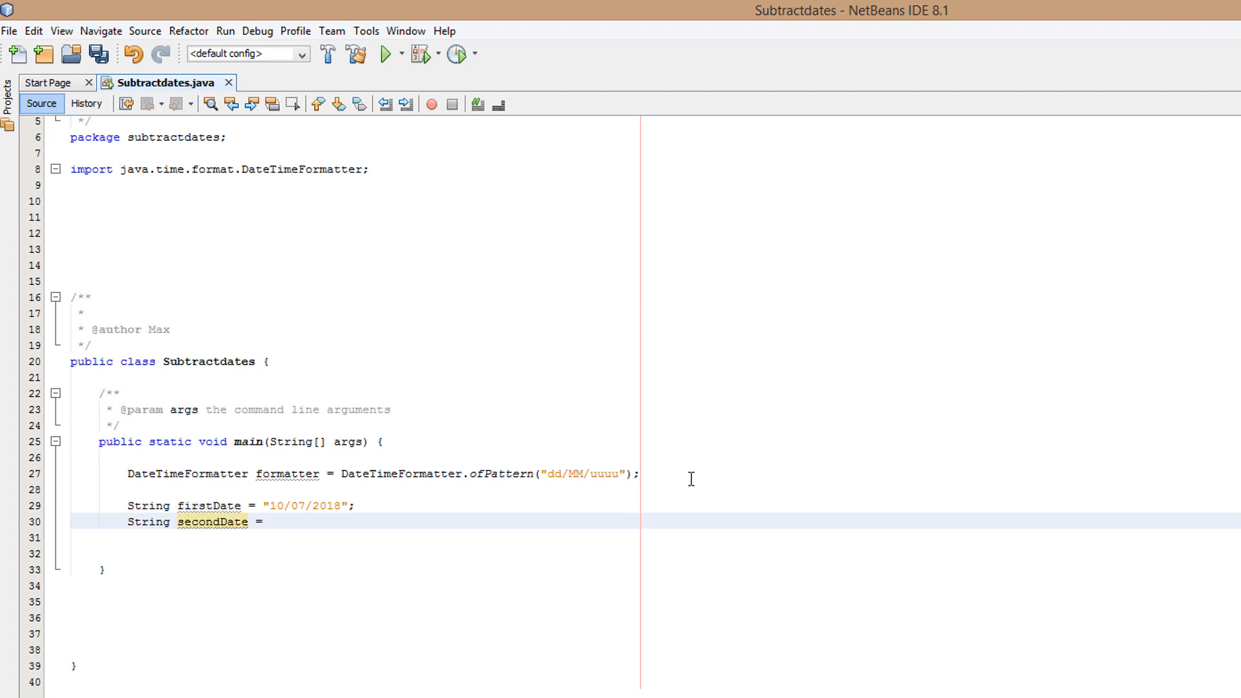
text("")
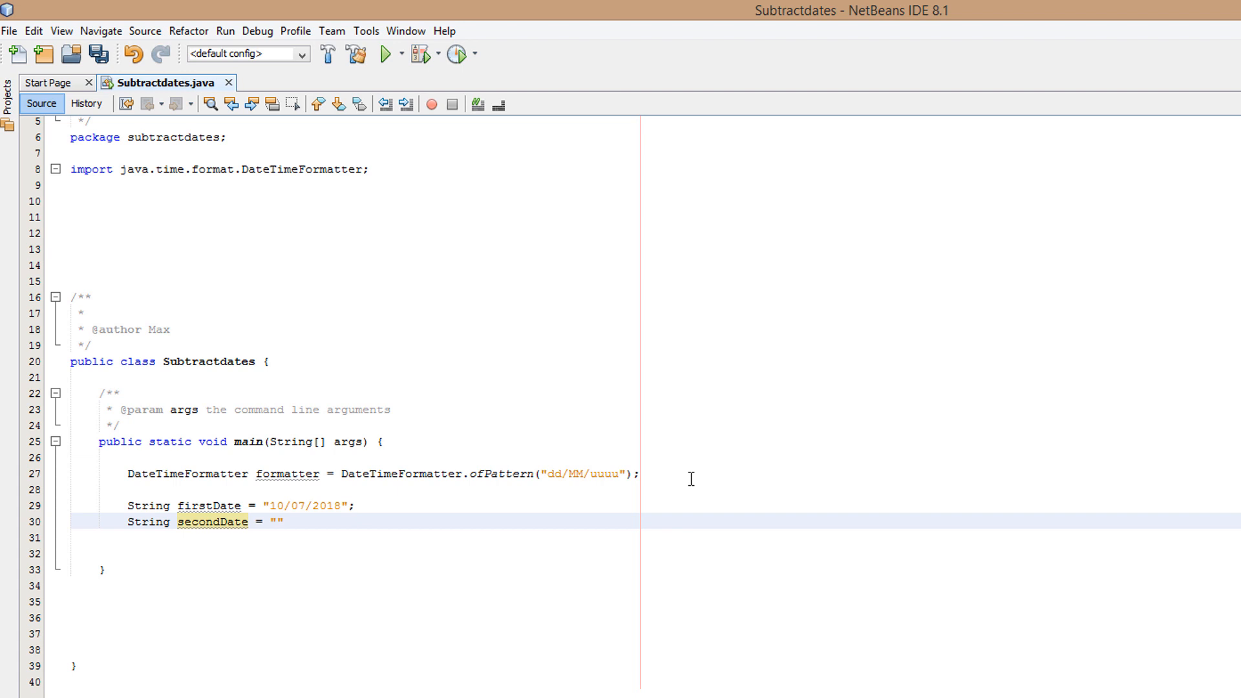
text(09)
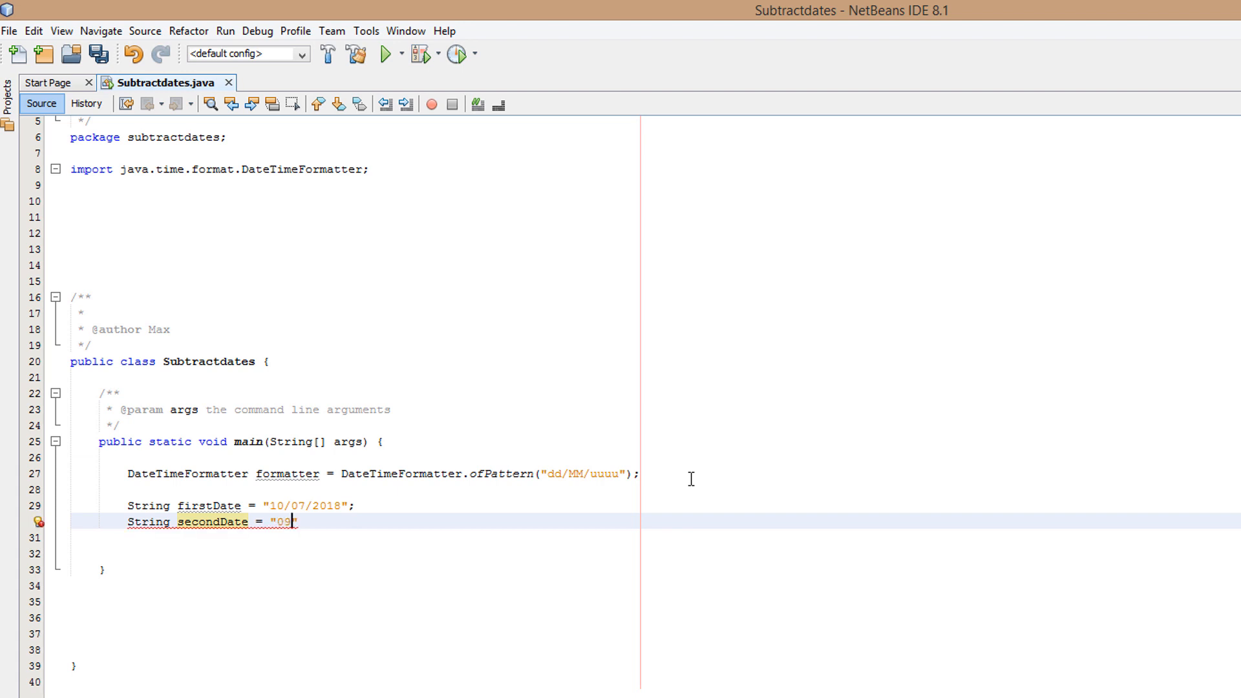
text(/07)
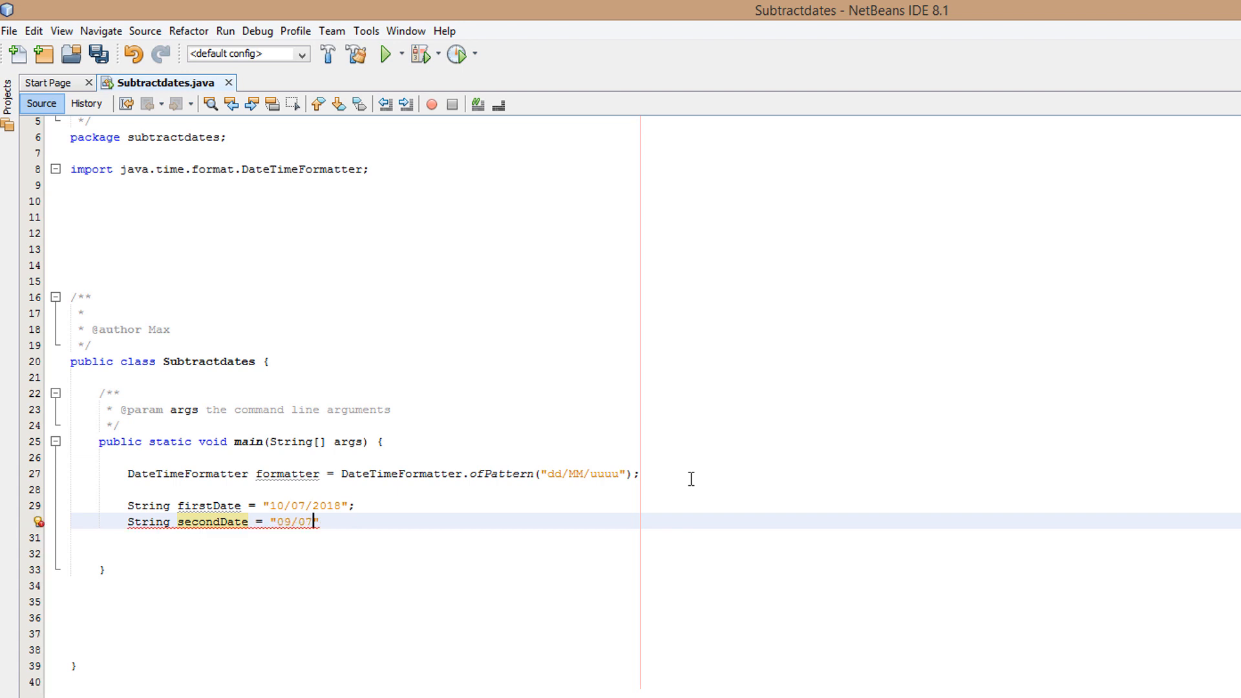
text(2018")
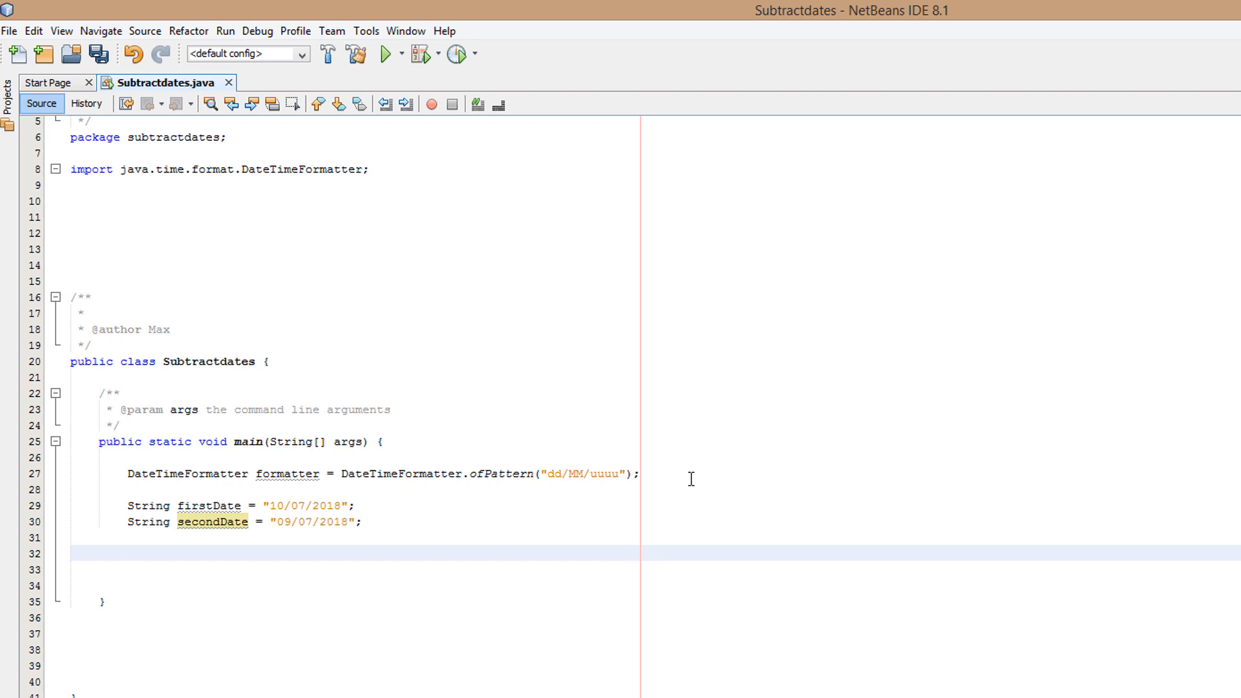
click(128, 551)
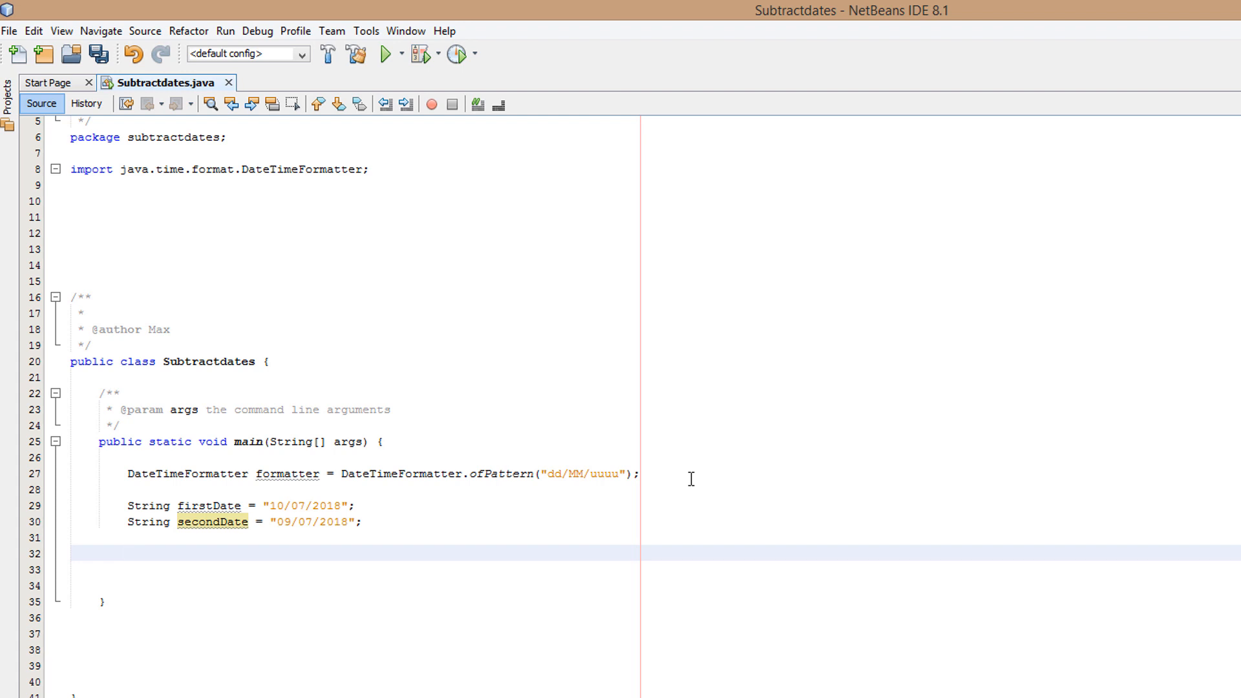
Write LocalDate date1 = LocalDate.parse(firstDate,formatter);.
text(LocalDate date1)
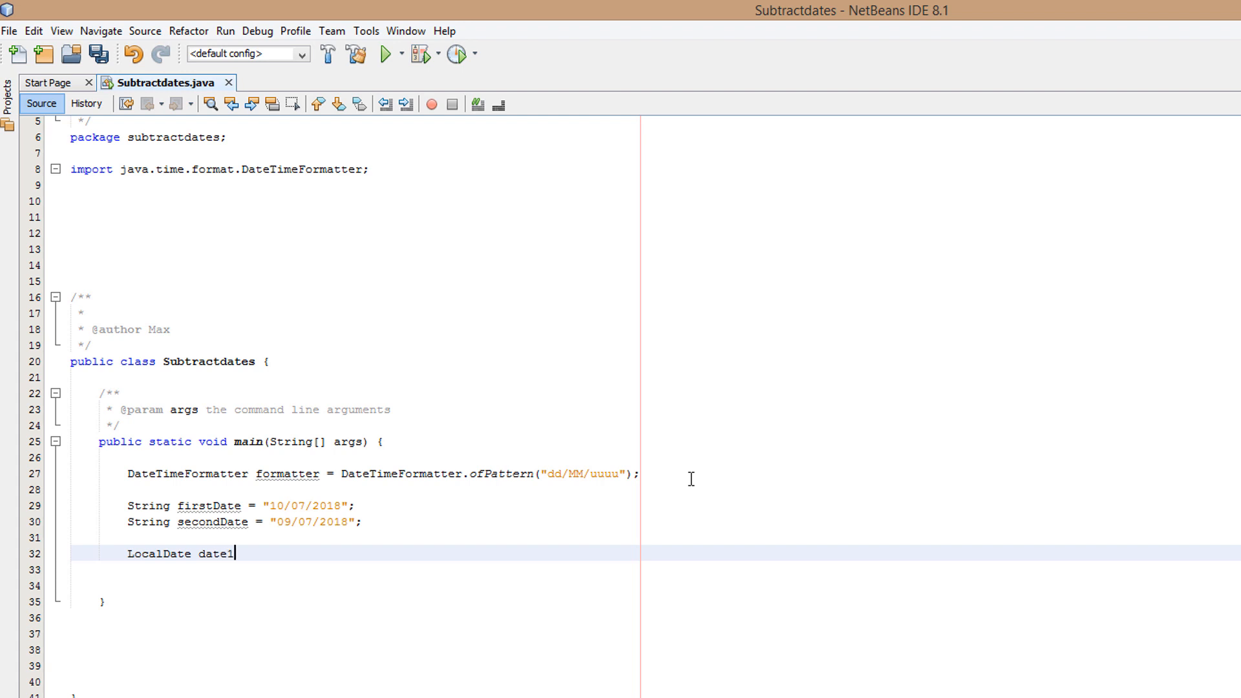
text(= LocalDat)
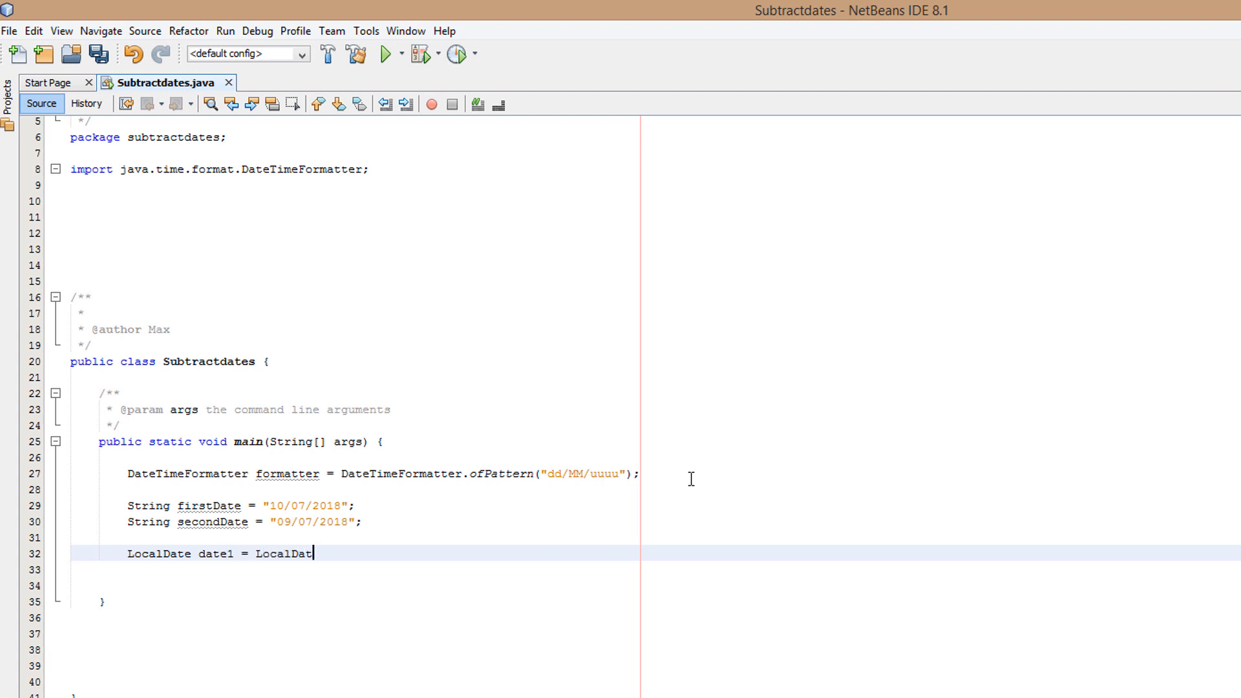
text(e.pars)
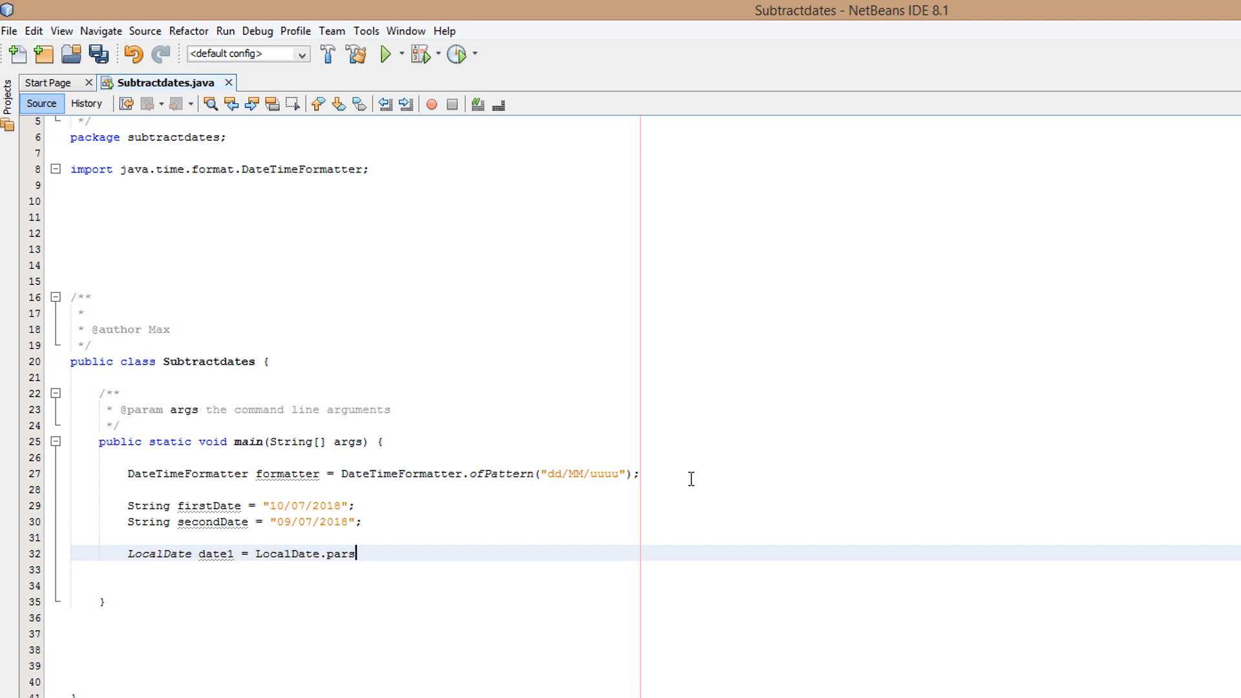
text(e(first)
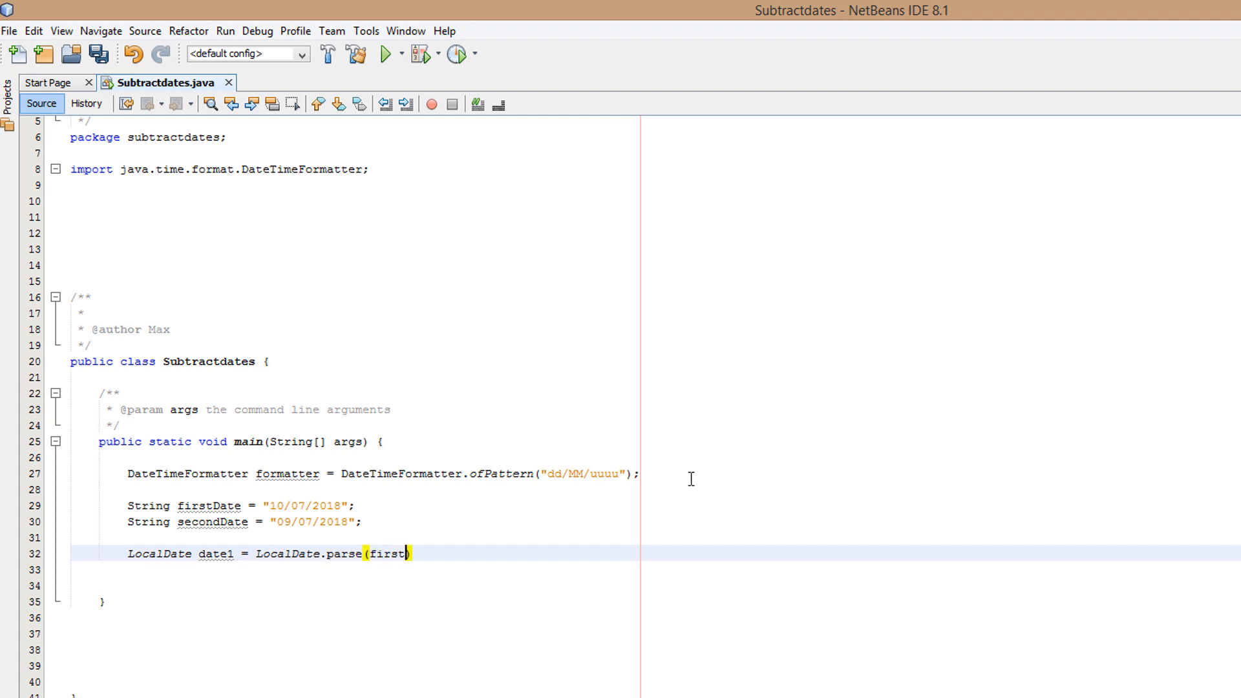
text(Date,forma)
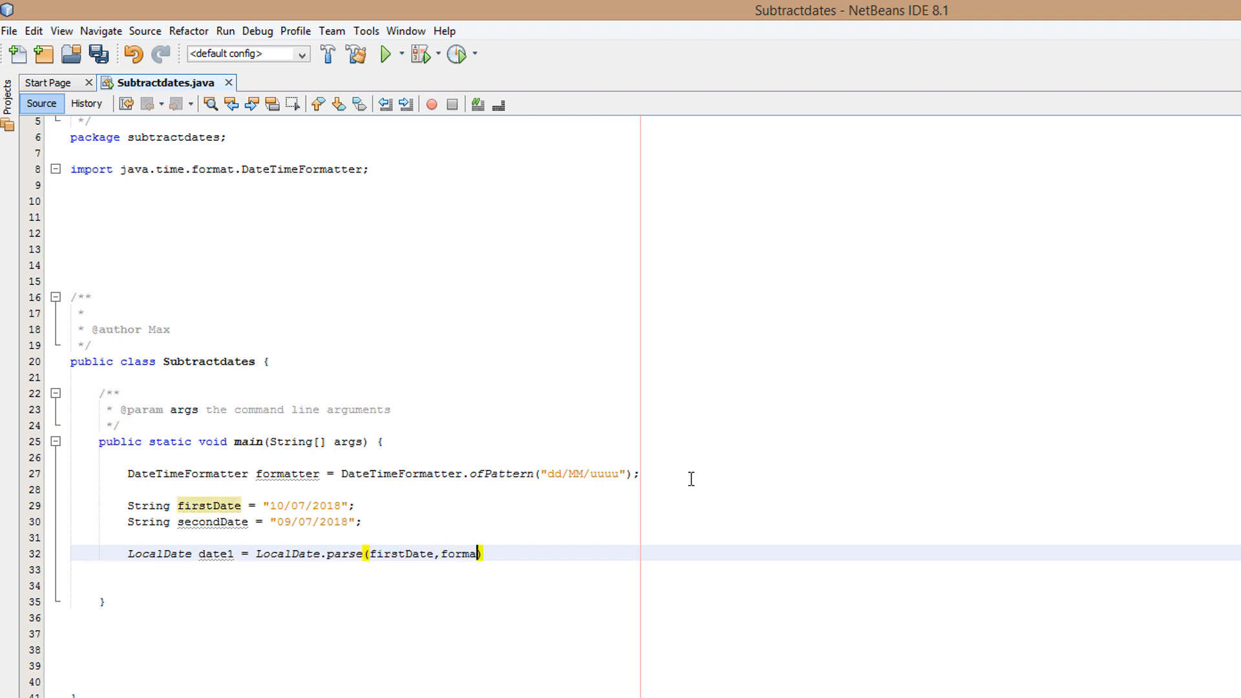
text(tter);)
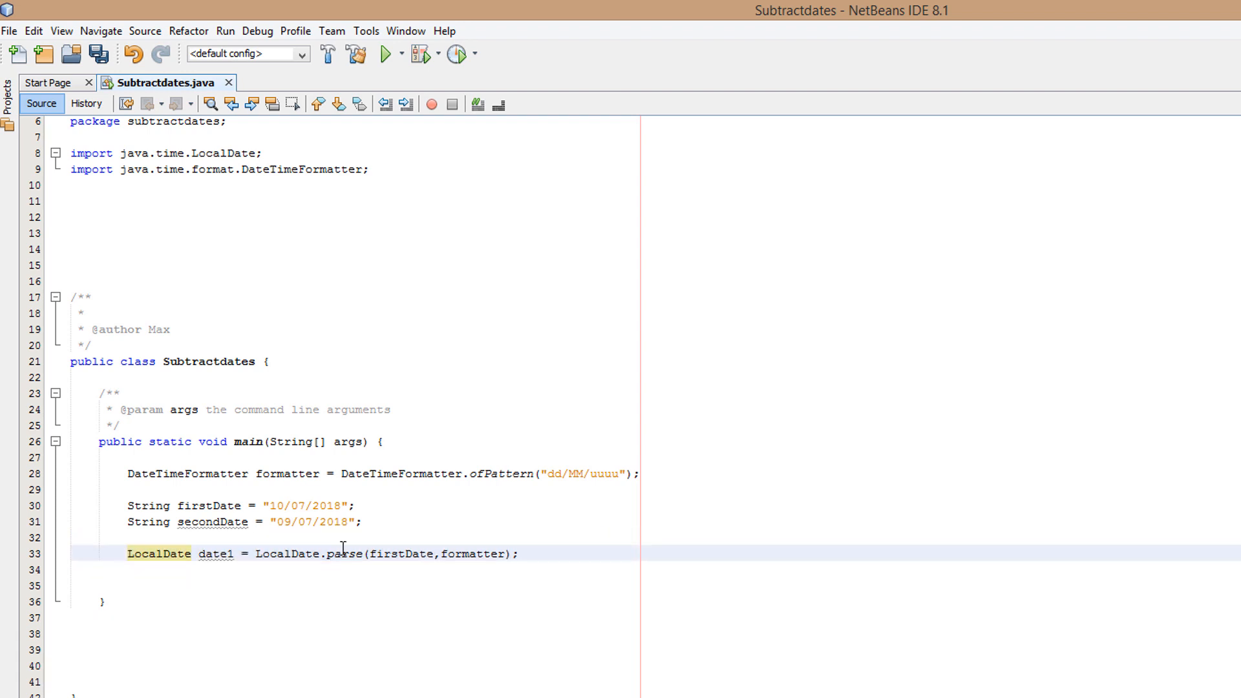
Accept the hint to import java.time.LocalDate.
click(307, 584)
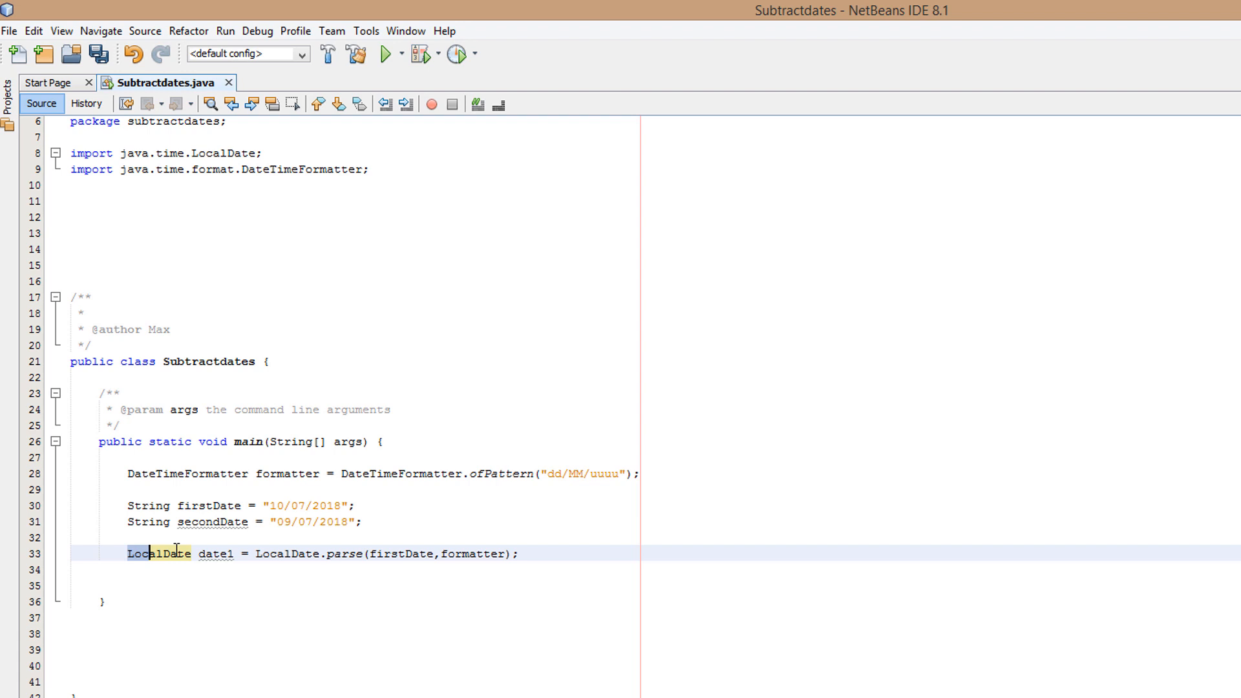
click(472, 554)
text(LocalDate date2 = LocalDate.parse(secondDate,formatter);)
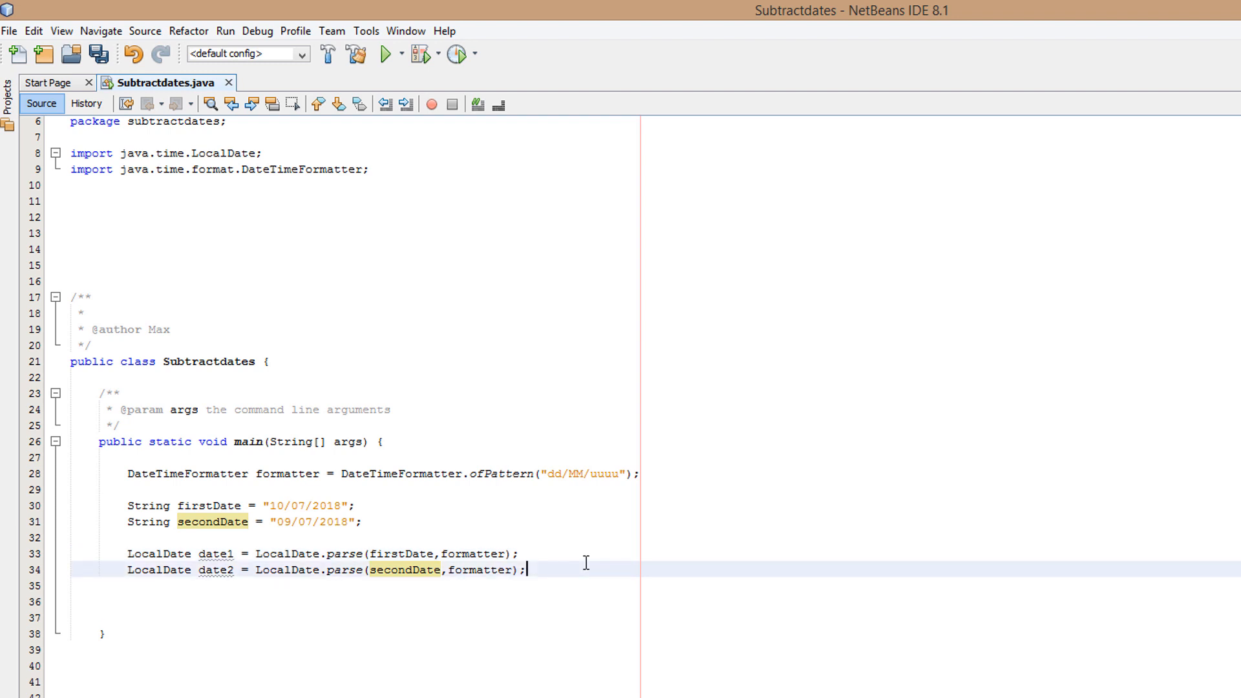
Write long daysBetween = ChronoUnit.DAYS.between(date1,date2); on a new line.
key(Enter)
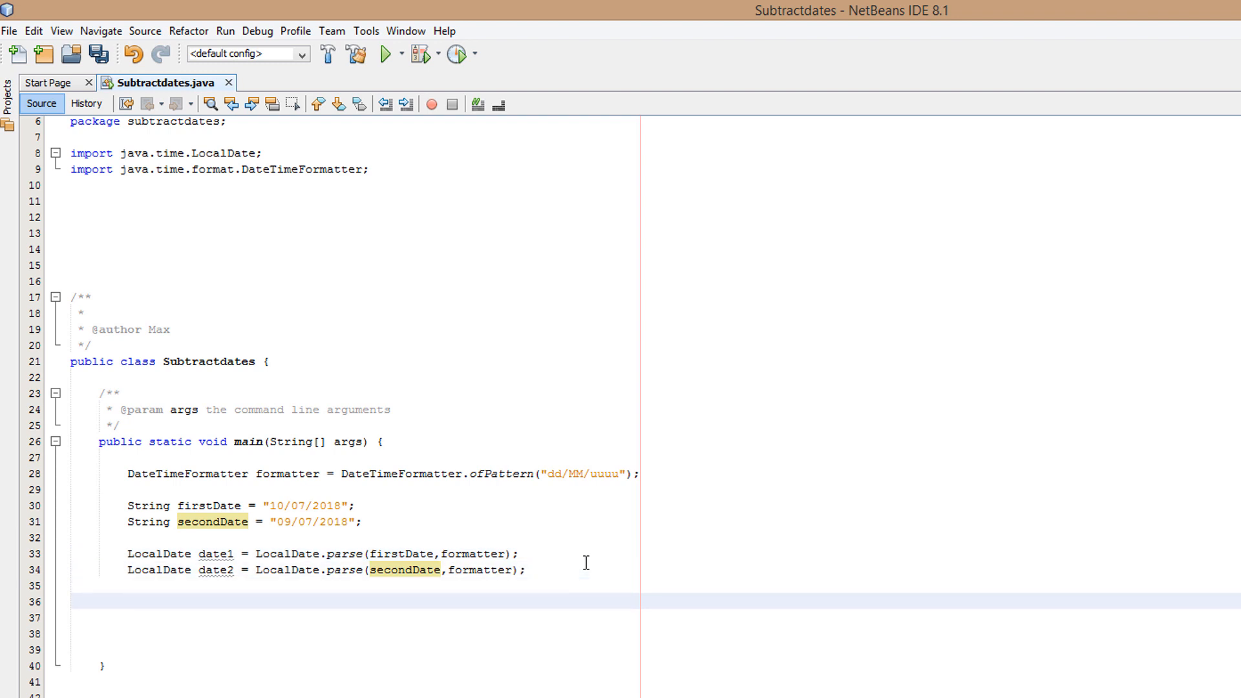
text(long)
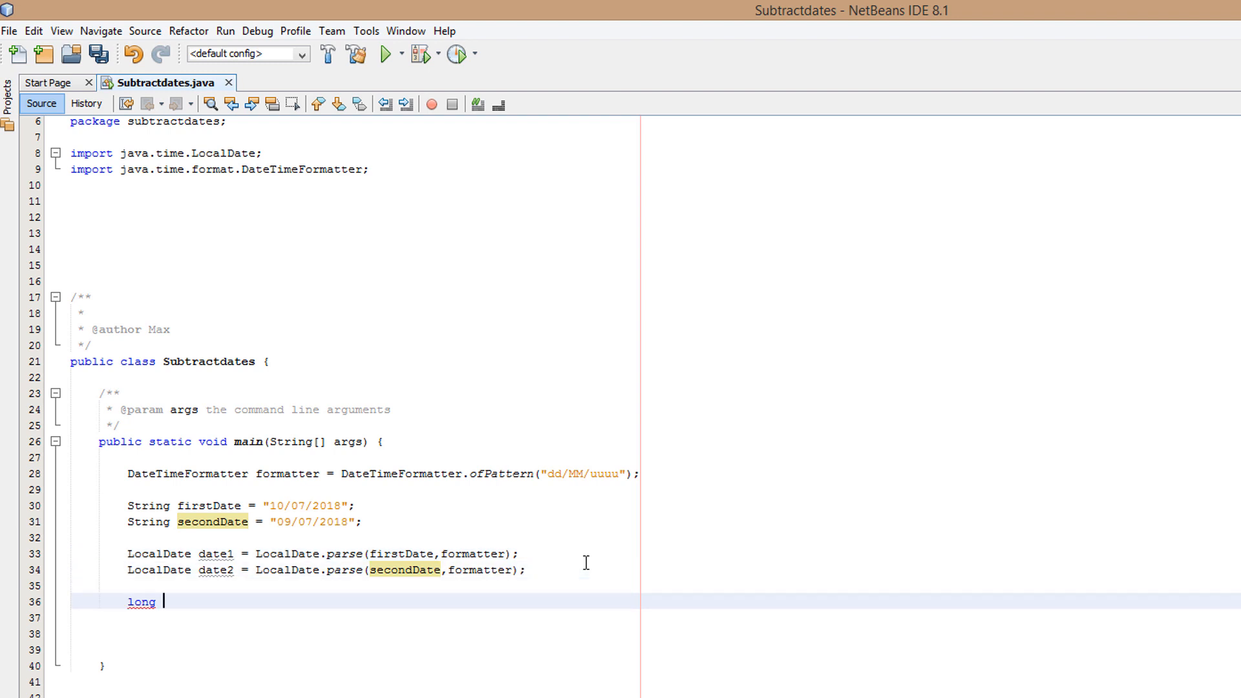
text(daysBetween)
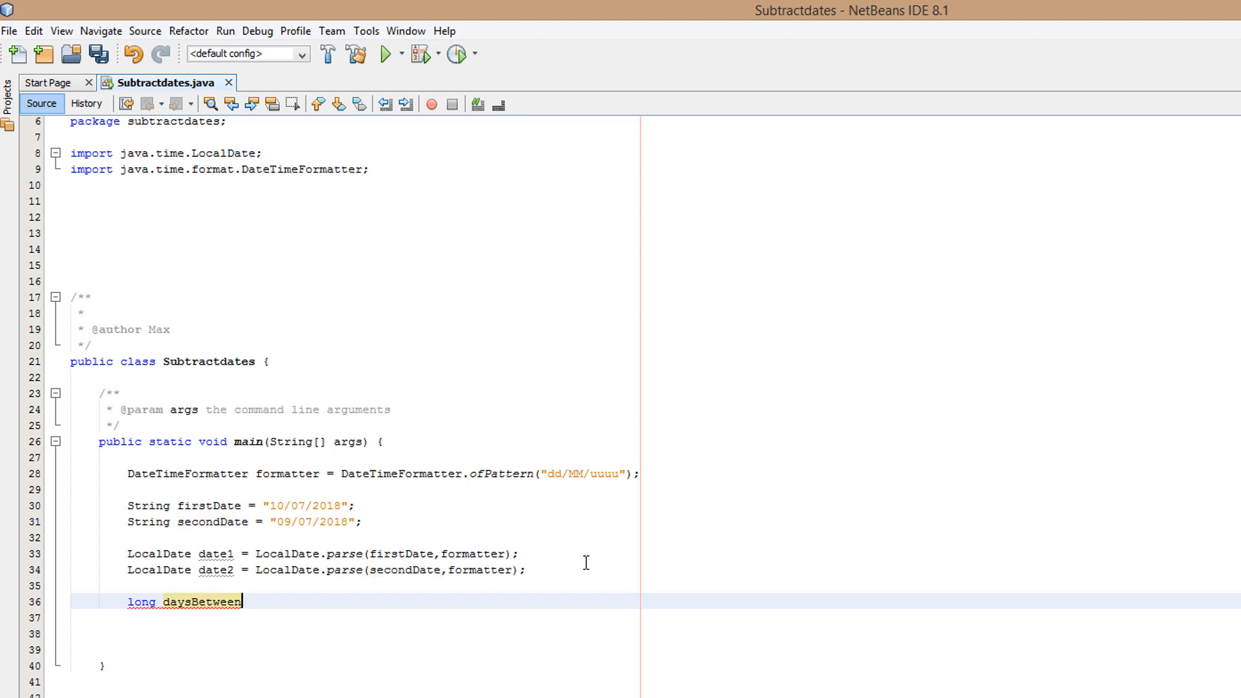
text(= ChronoUnit)
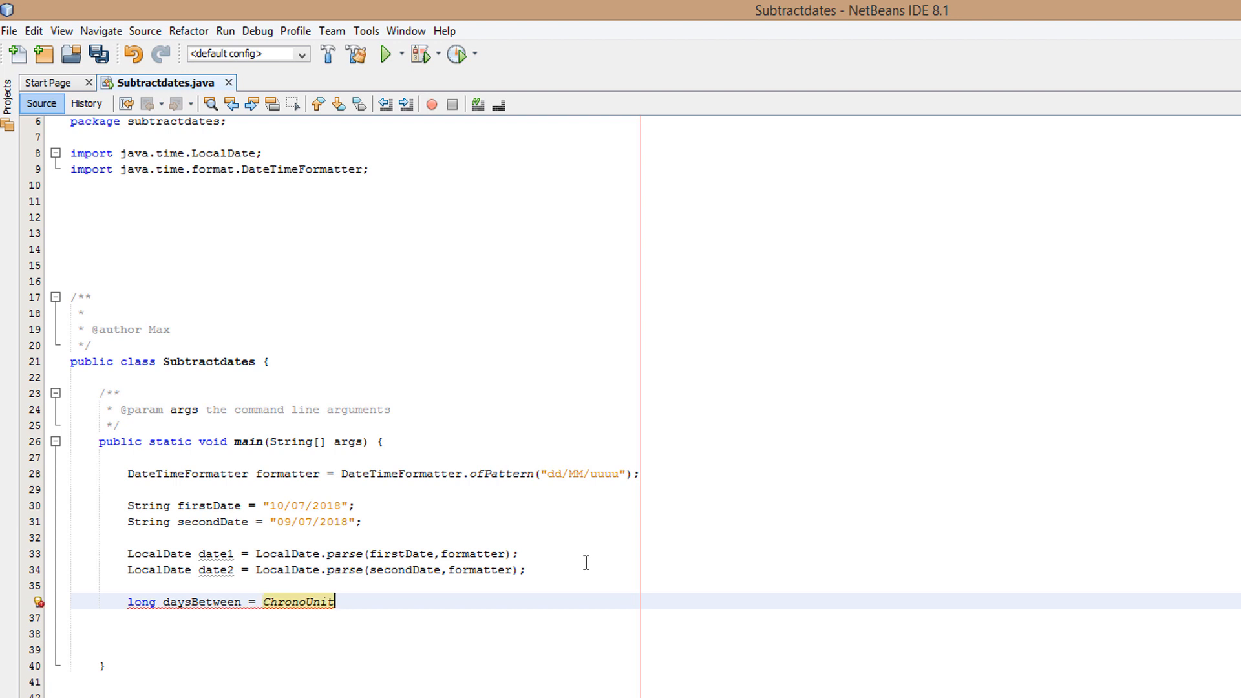
text(.DAYS)
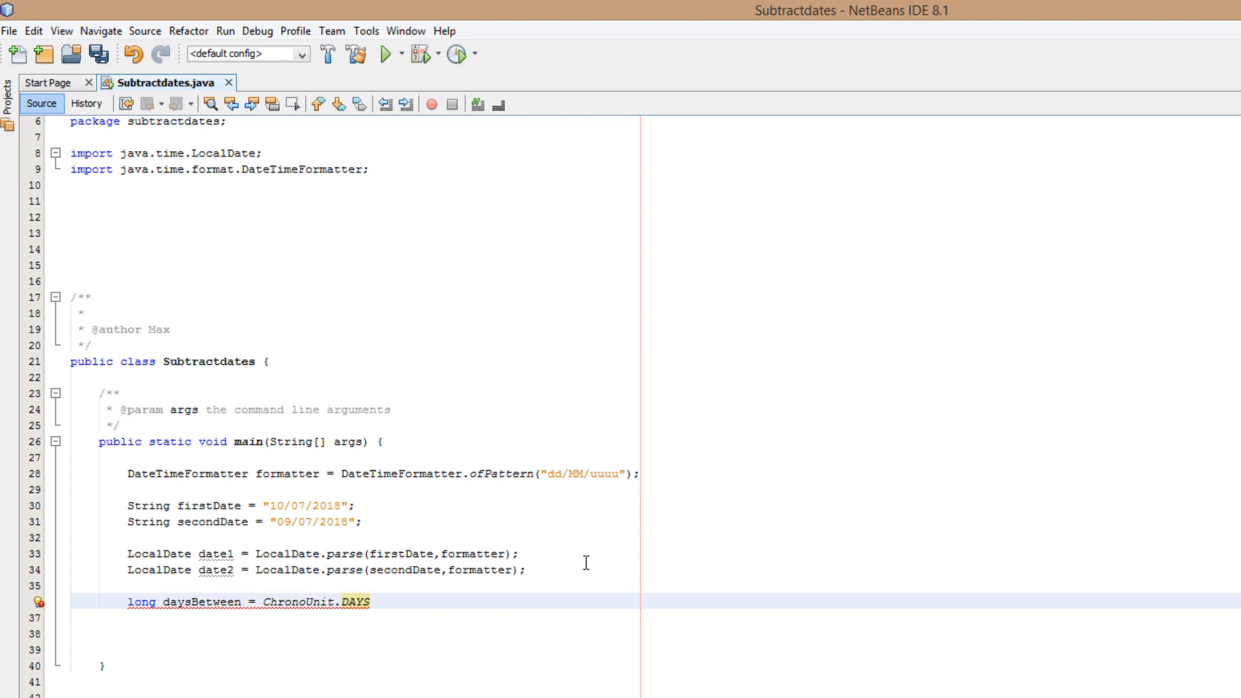
text(.between)
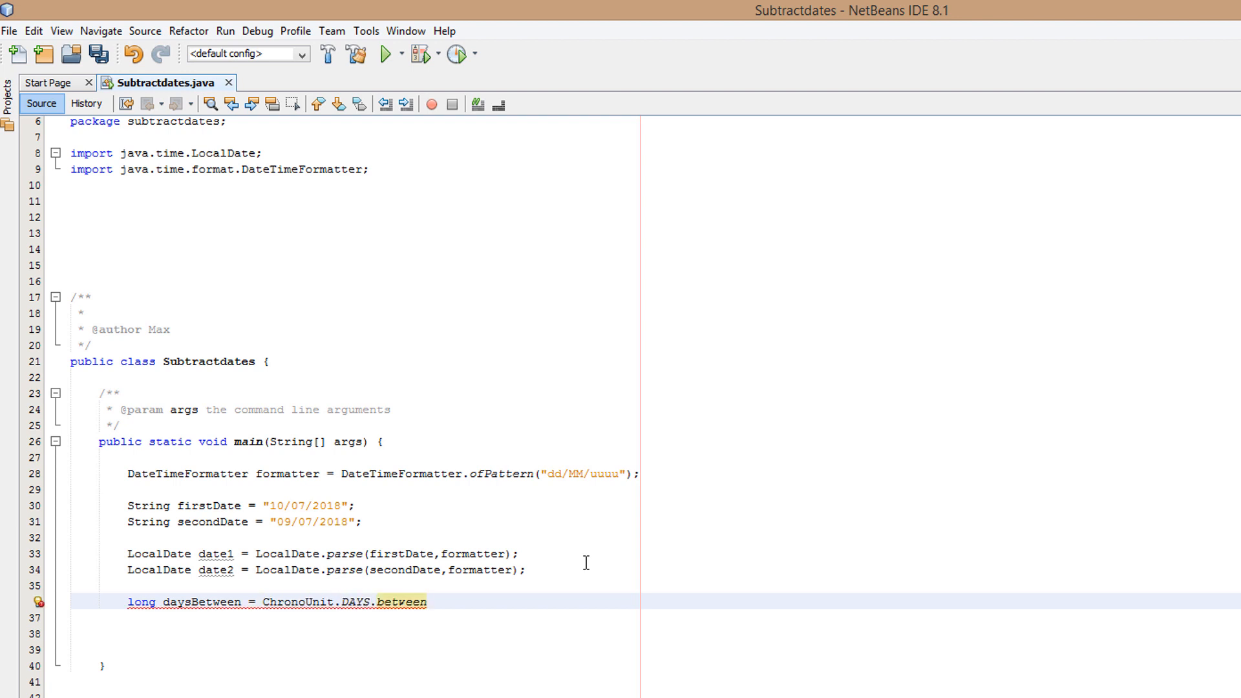
text((date1,date)
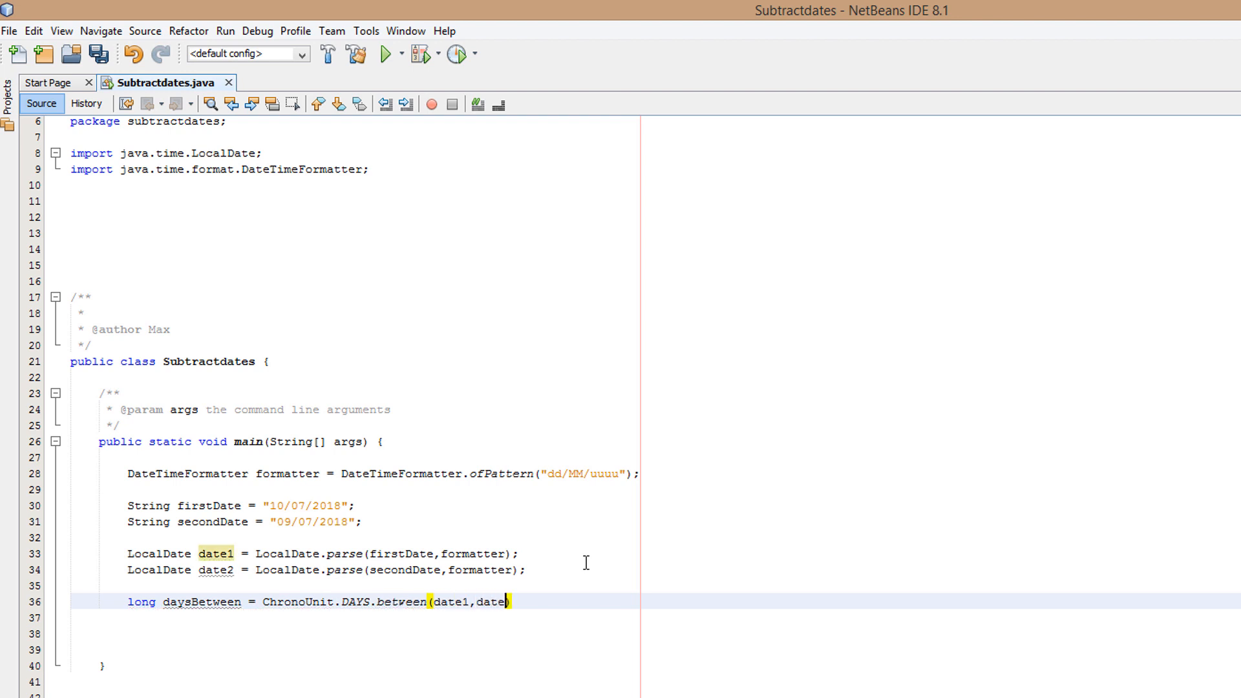
text(2);)
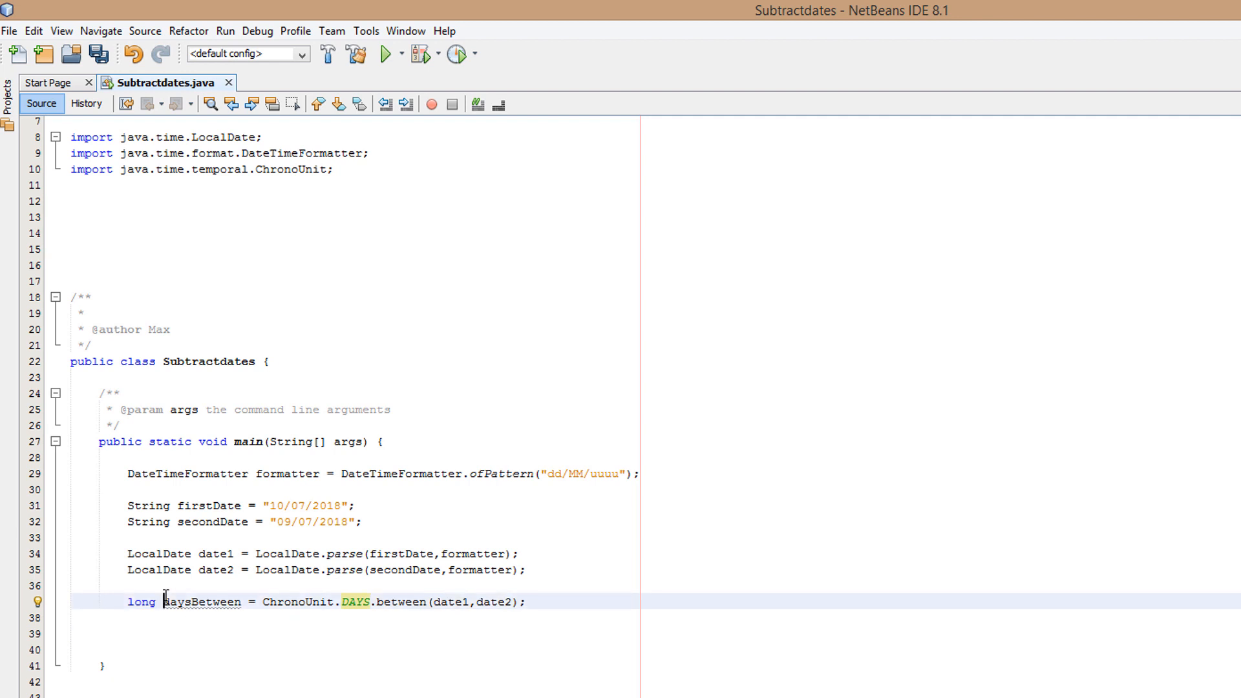
Select the daysBetween variable name in the calculation line.
double_click(202, 601)
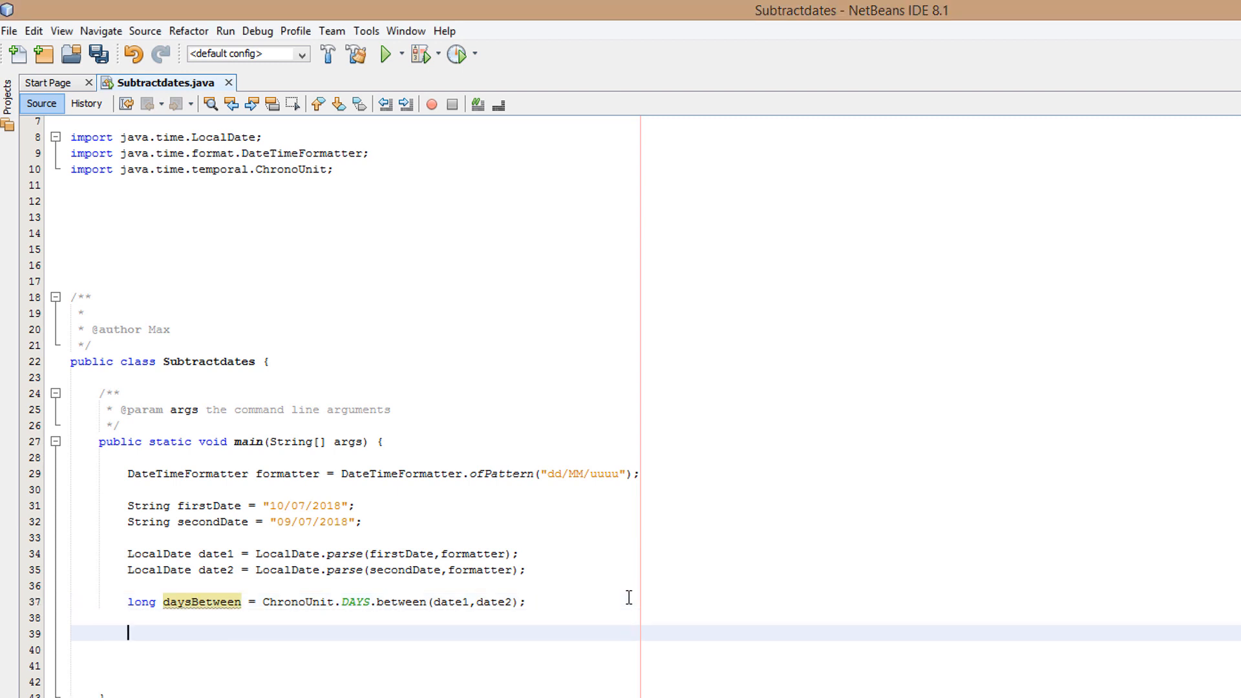
Write System.out.println(daysBetween); below the calculation.
text(System)
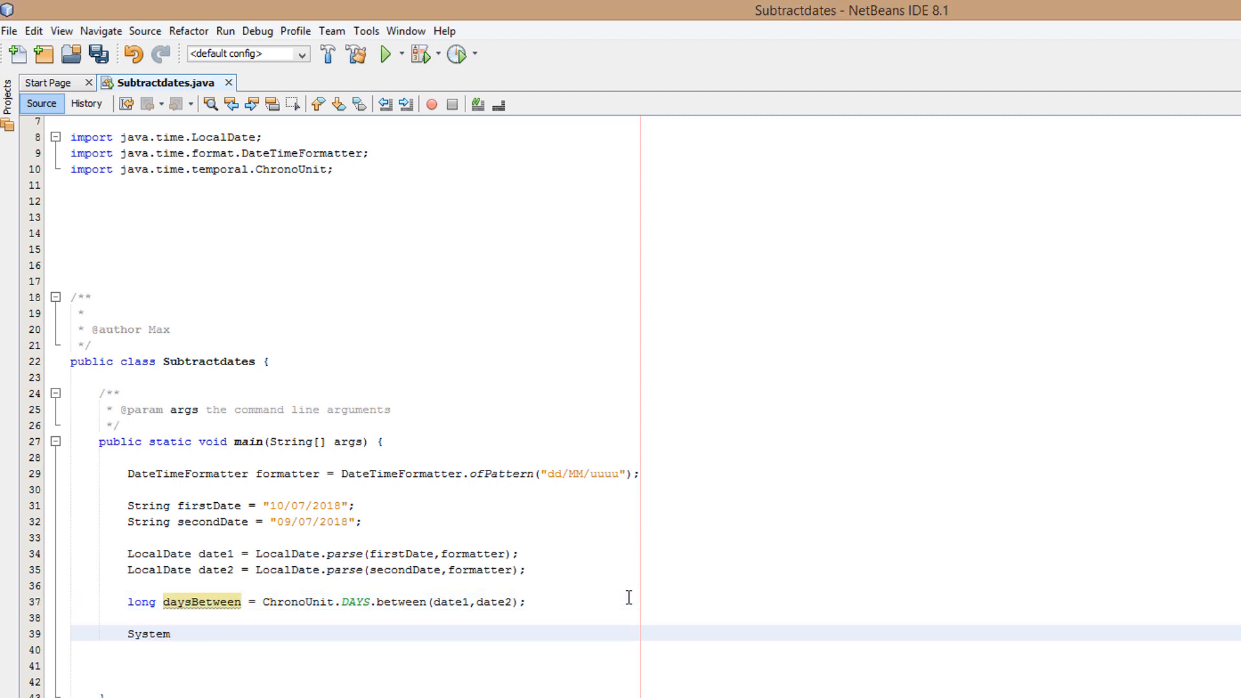
text(.out.println)
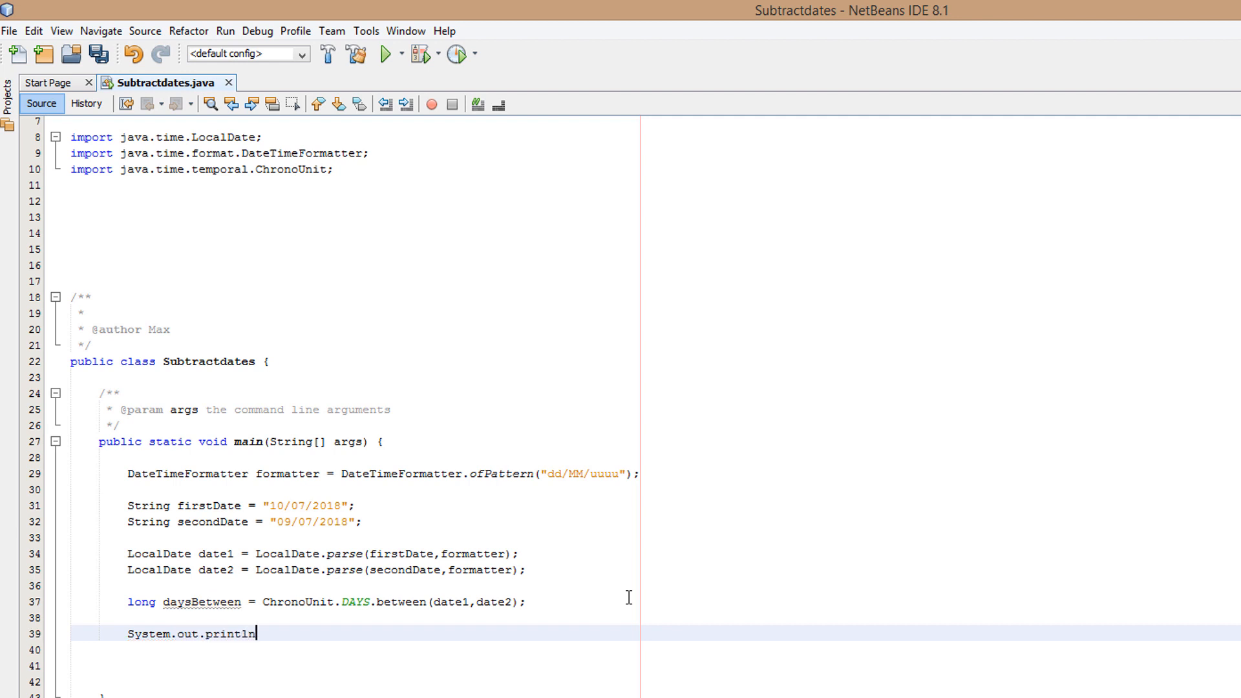
text((days))
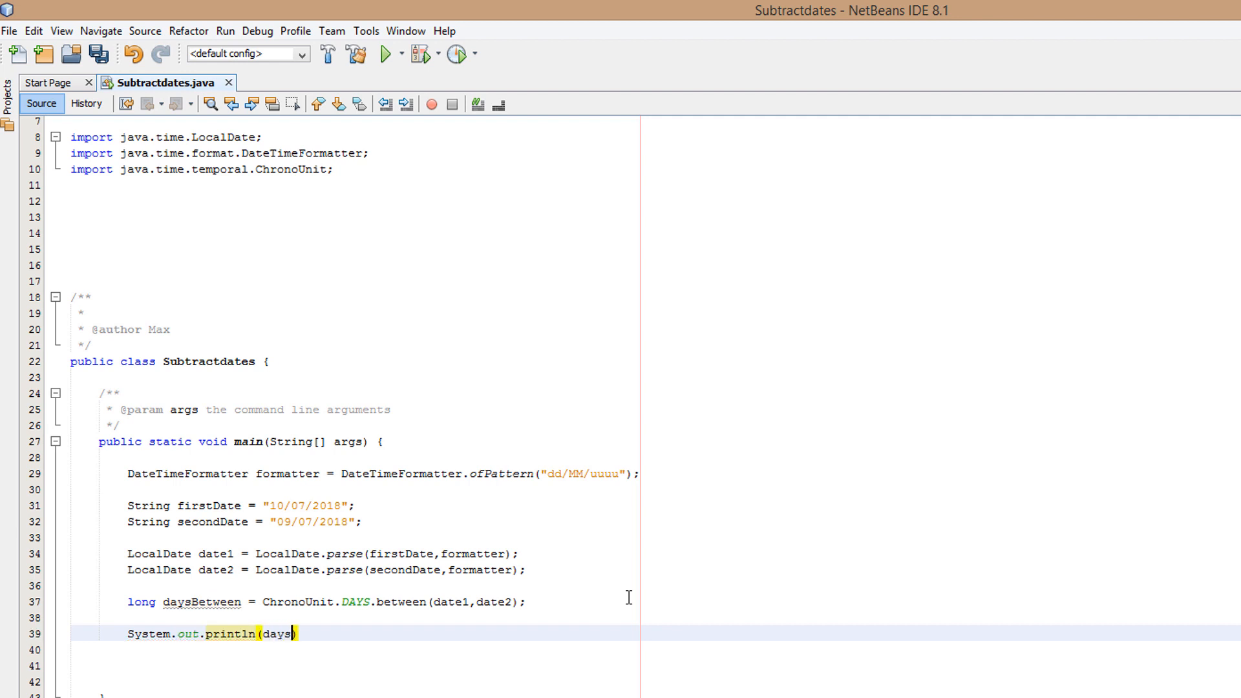
text(Between);)
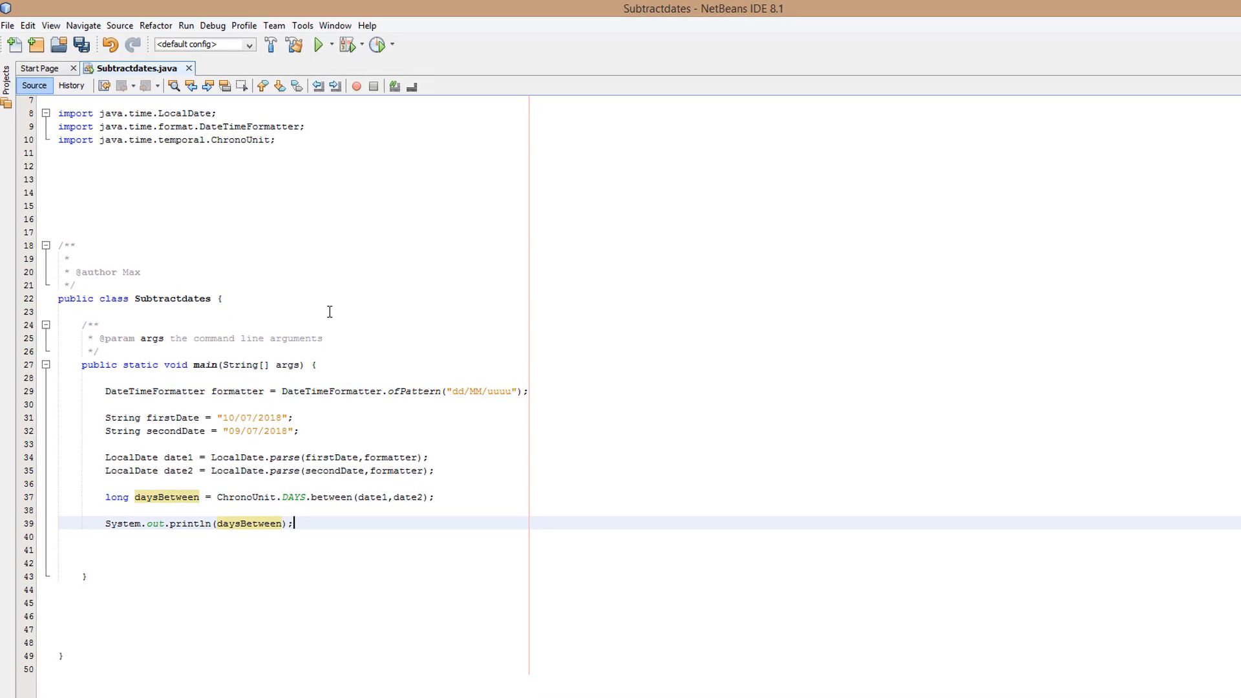
Place the caret at the end of the println statement.
click(317, 44)
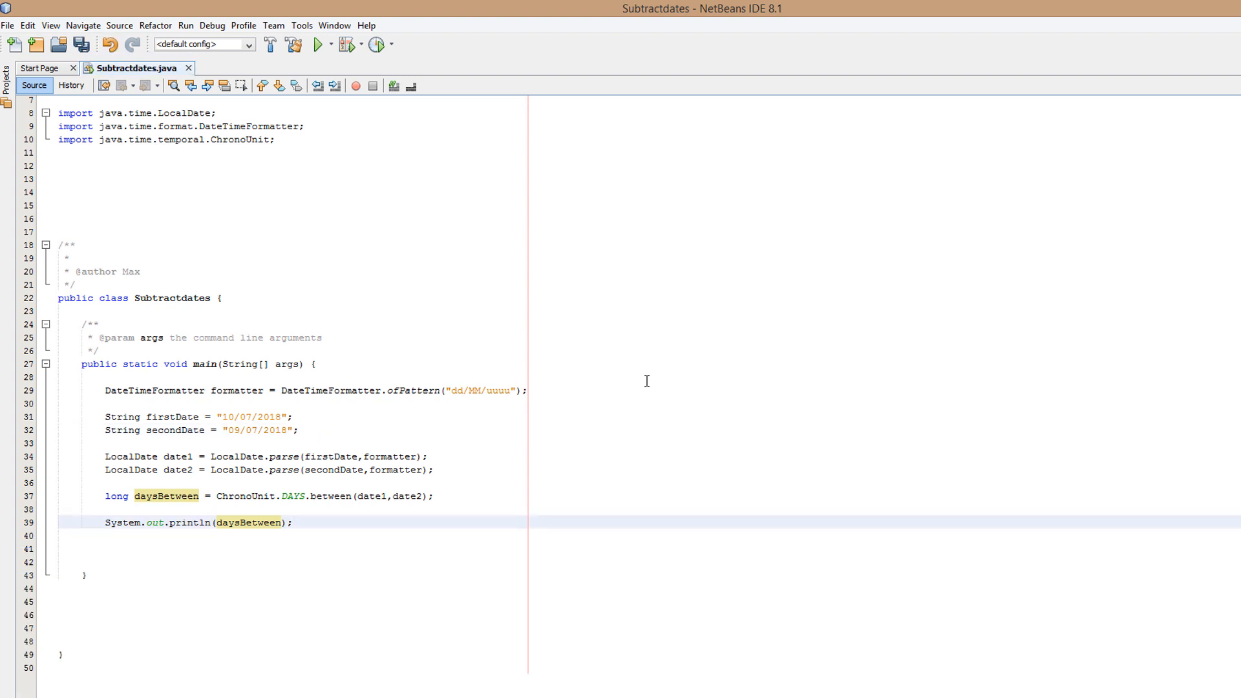
click(291, 522)
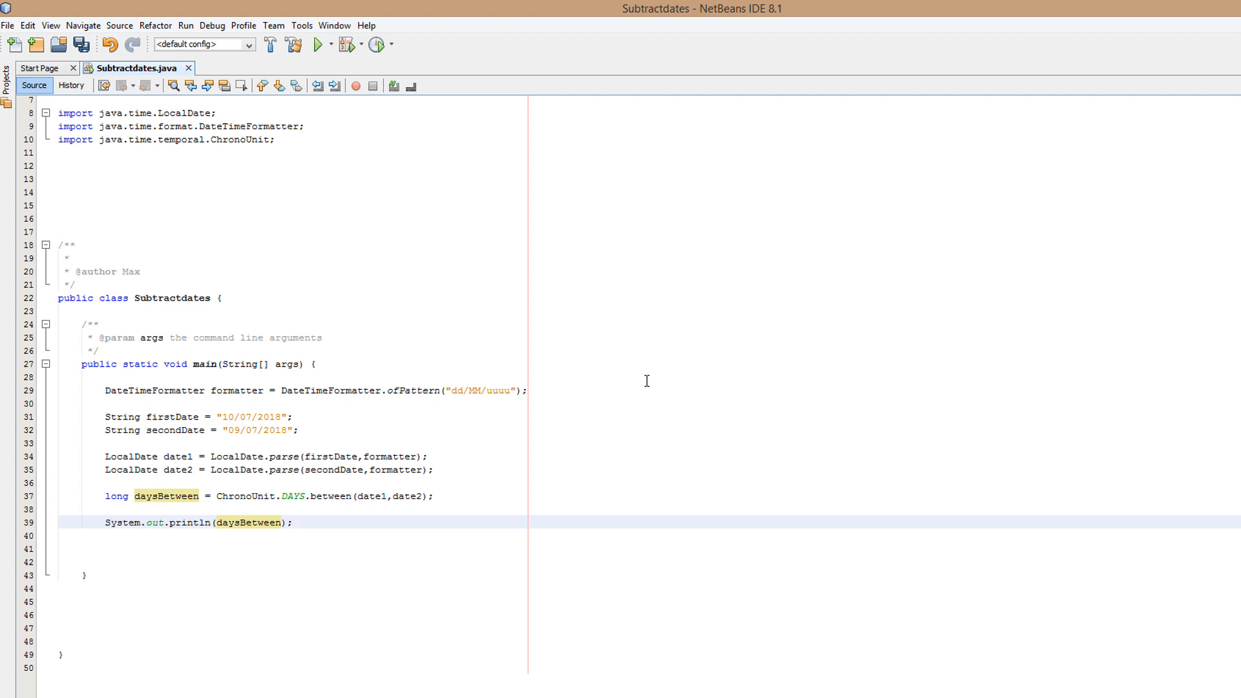
click(293, 522)
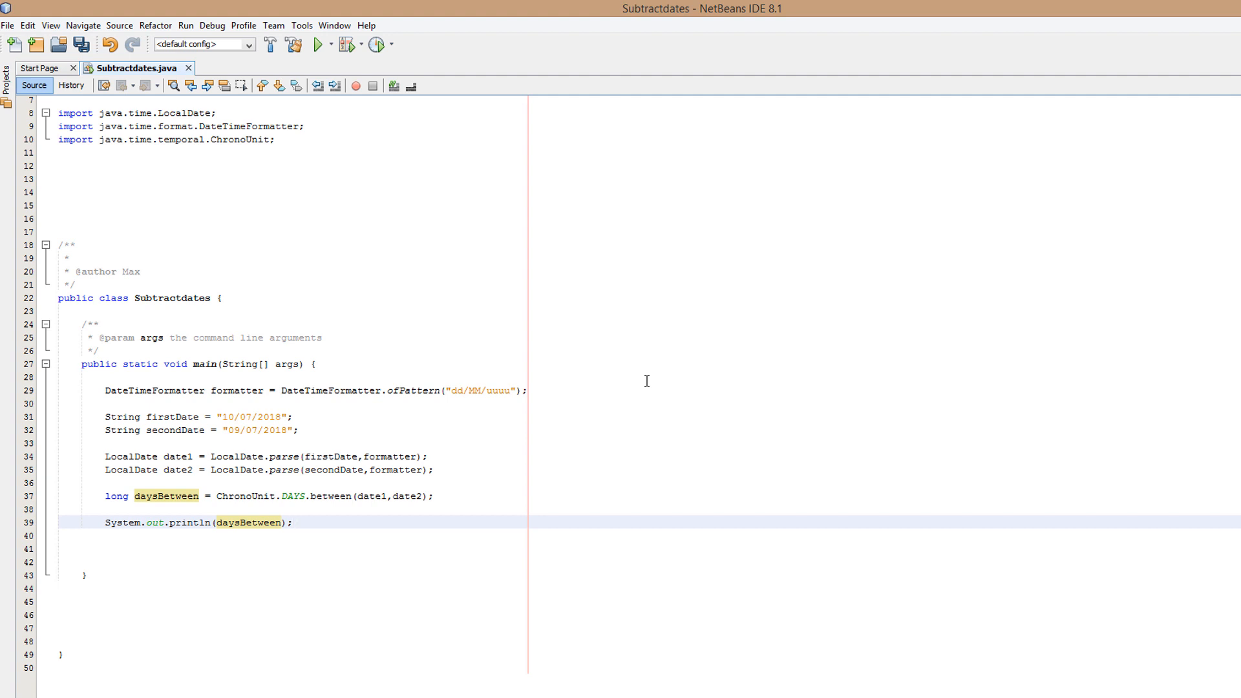
click(295, 522)
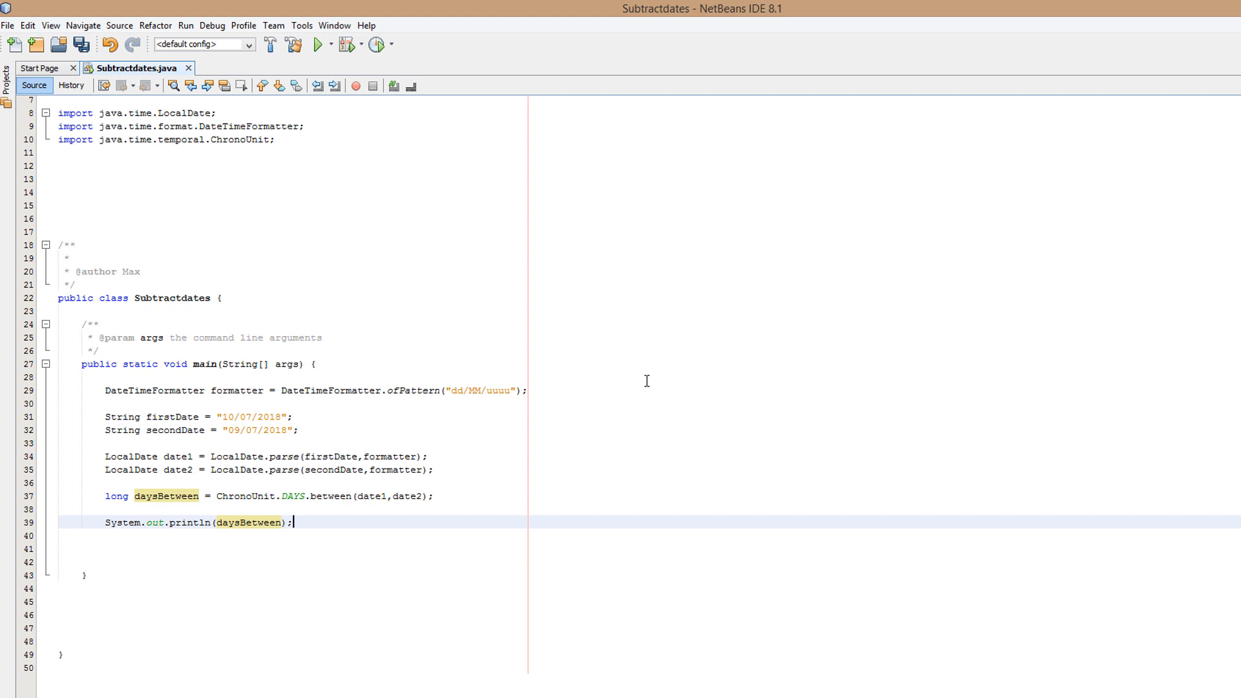
mouse_move(191, 407)
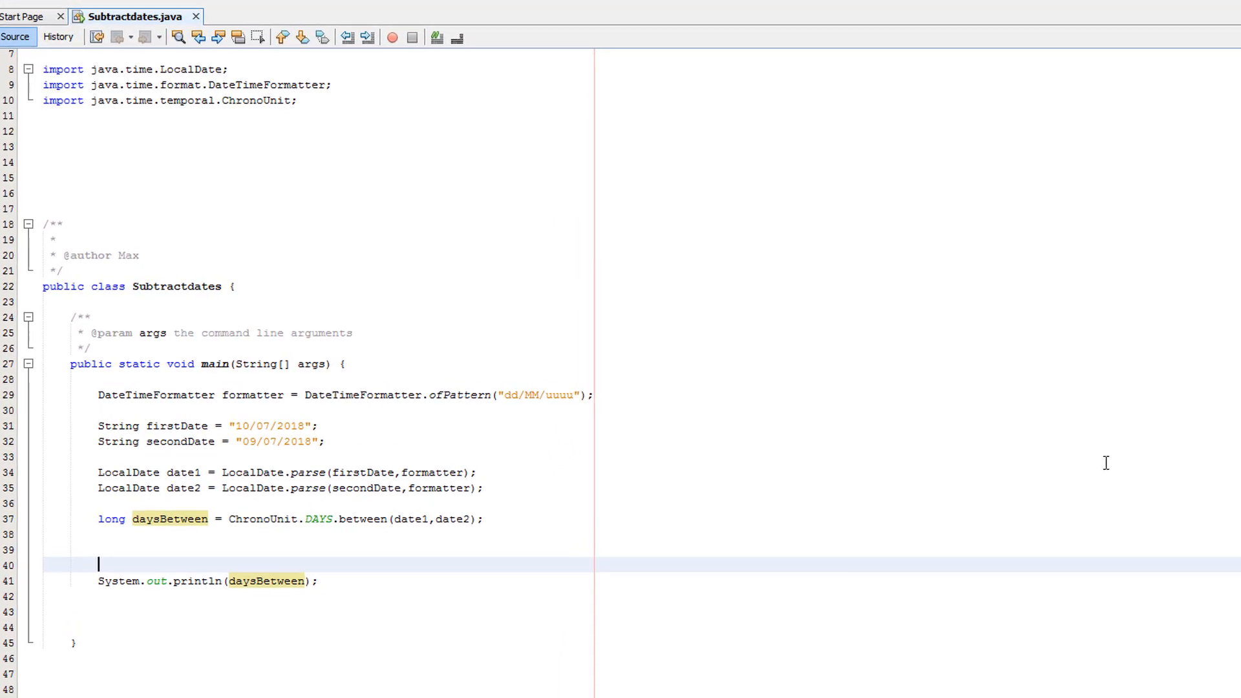
Wrap the print in if(daysBetween > -1).
text(if)
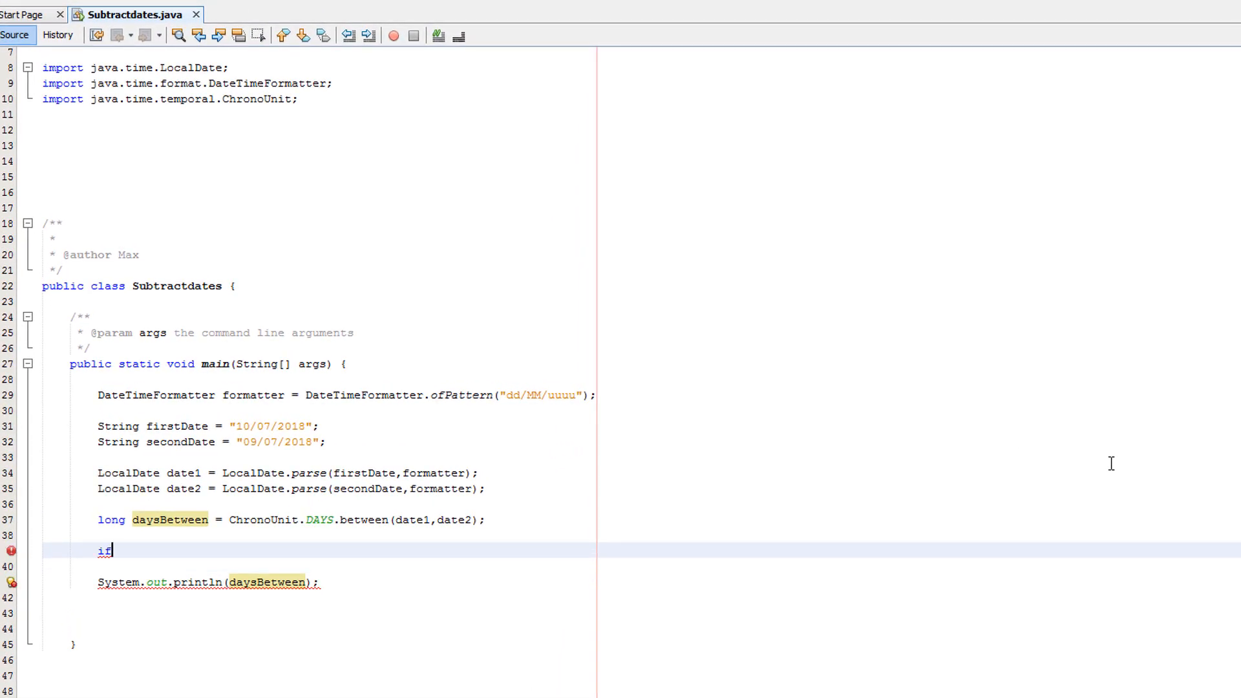
text((daysBetween)
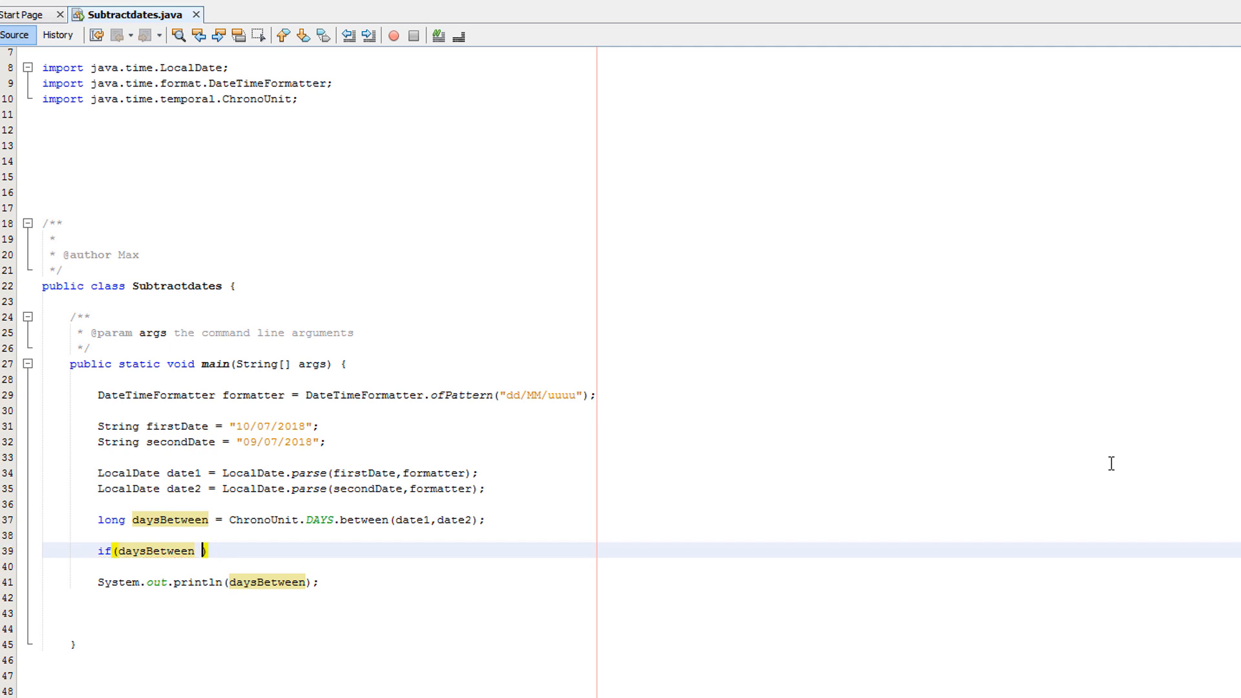
text(> -1)
text(})
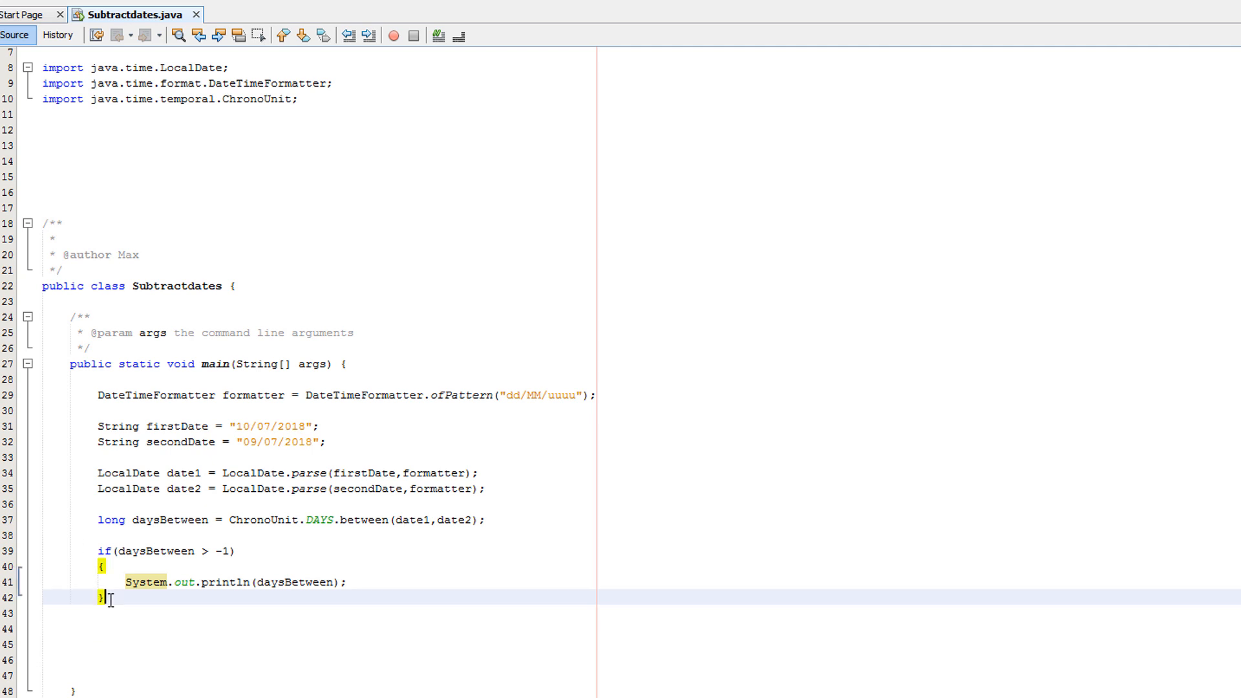
Add an else branch printing daysBetween*-1.
text(else)
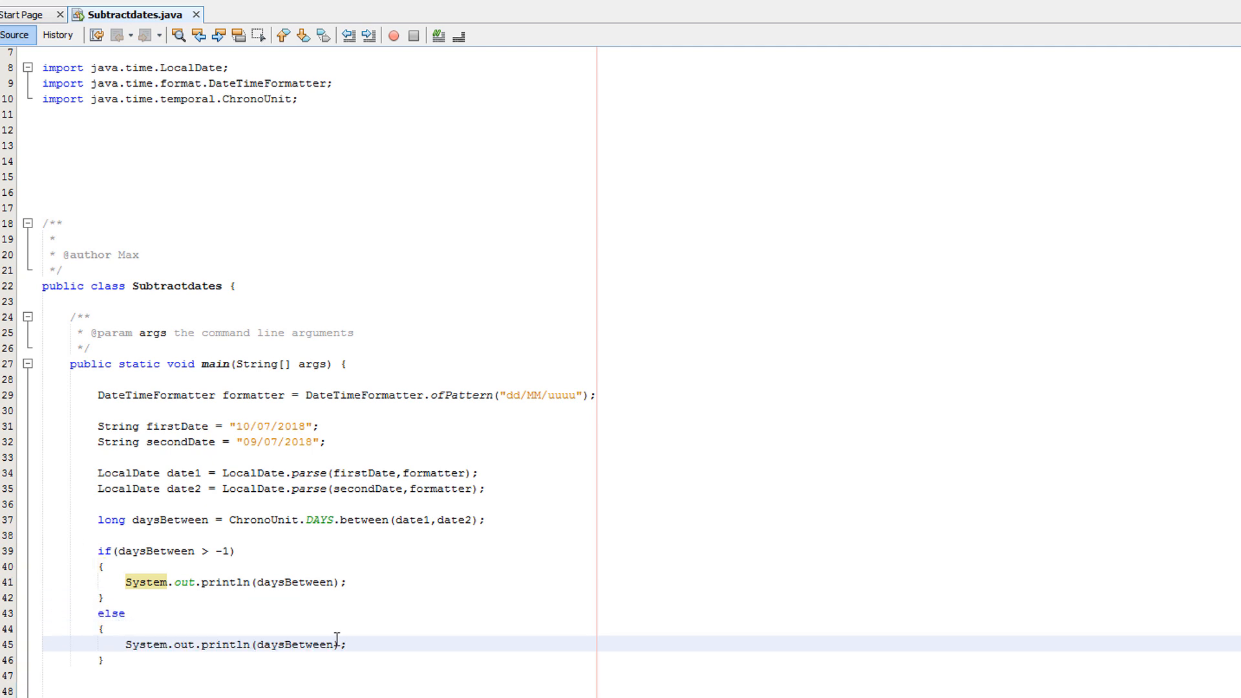
double_click(298, 643)
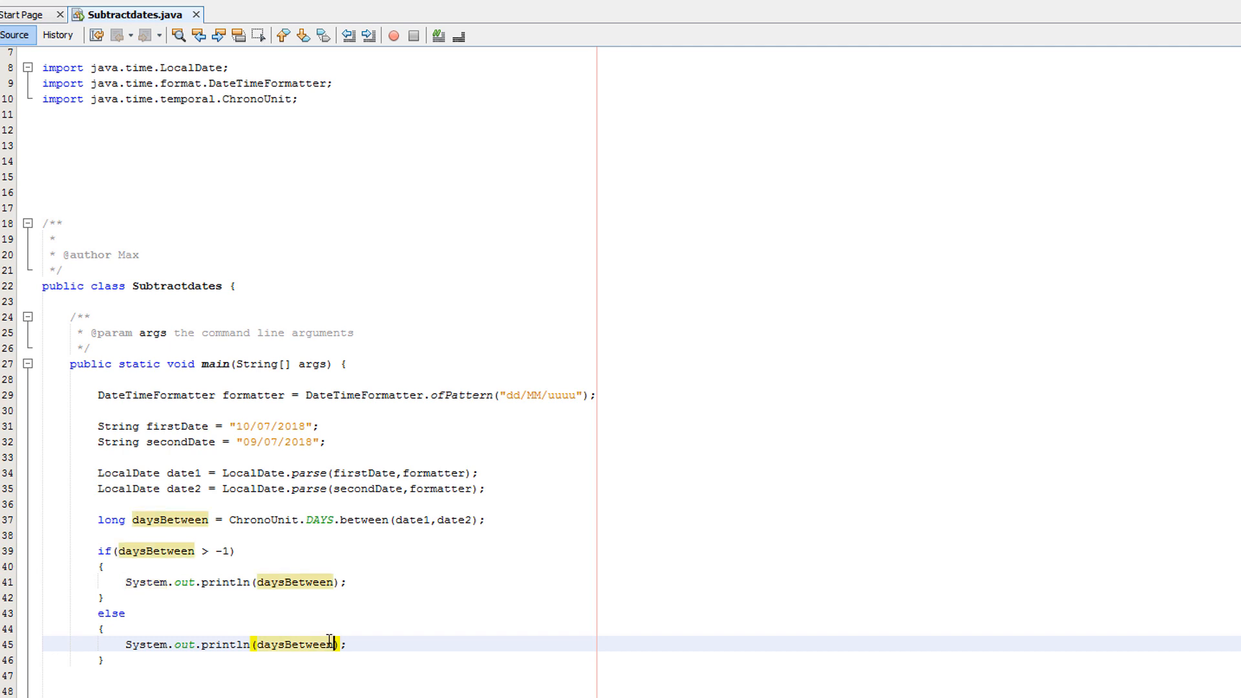
text(*-1)
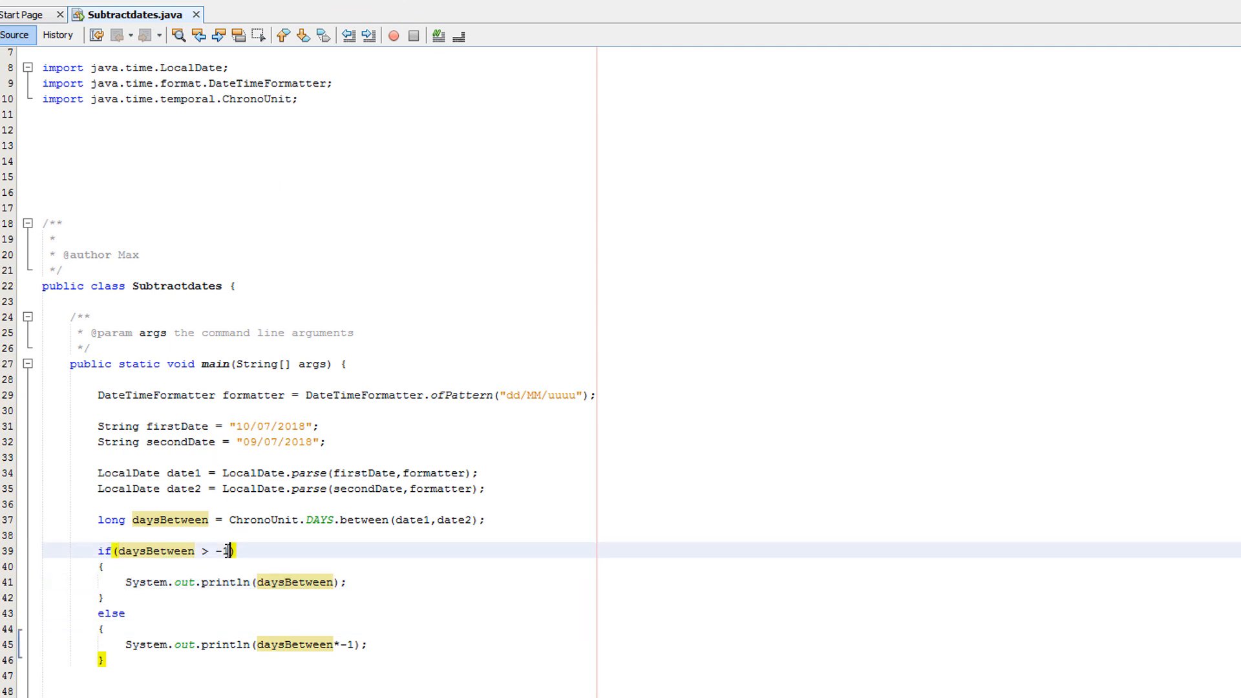
Change the if condition to daysBetween > 0.
text(0)
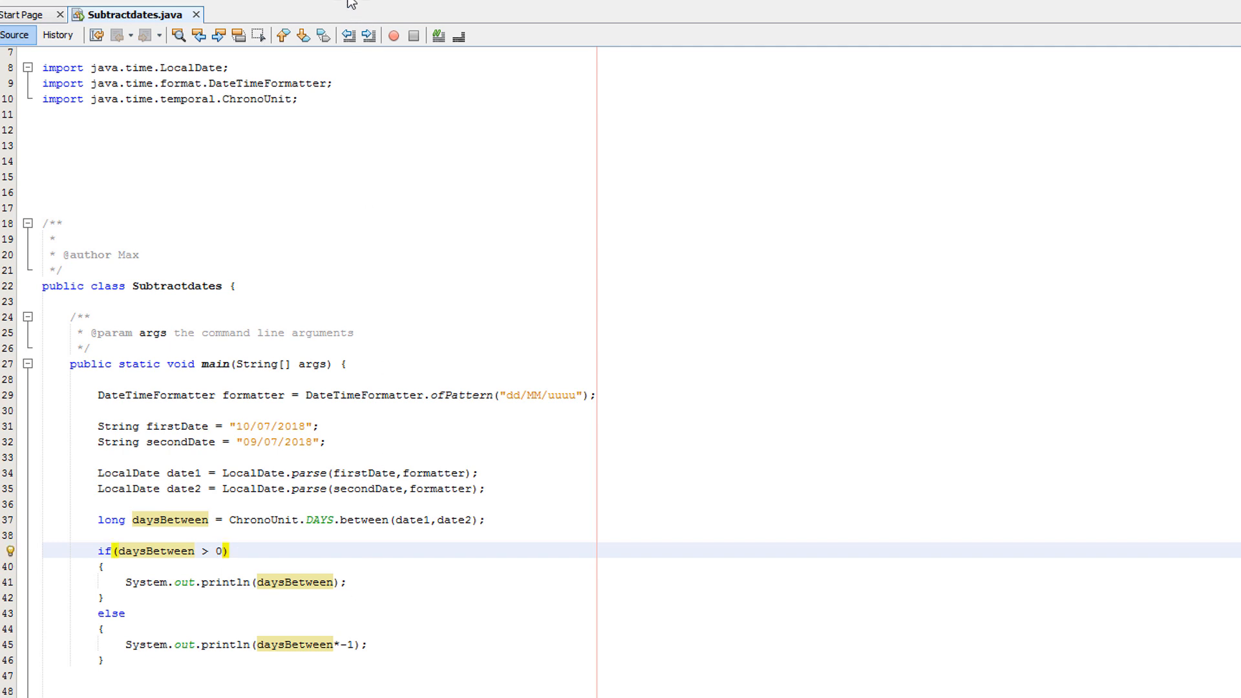
click(393, 36)
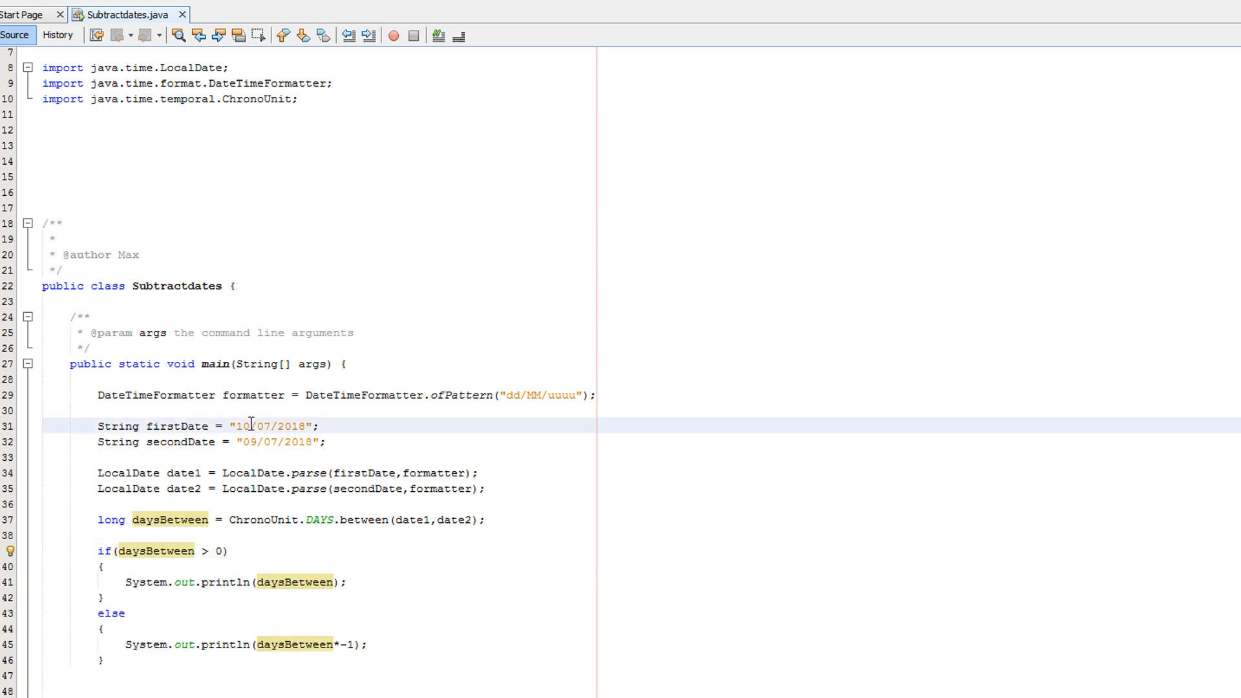
Swap the dates: firstDate "09/07/2018" and secondDate "10/07/2018".
text(09)
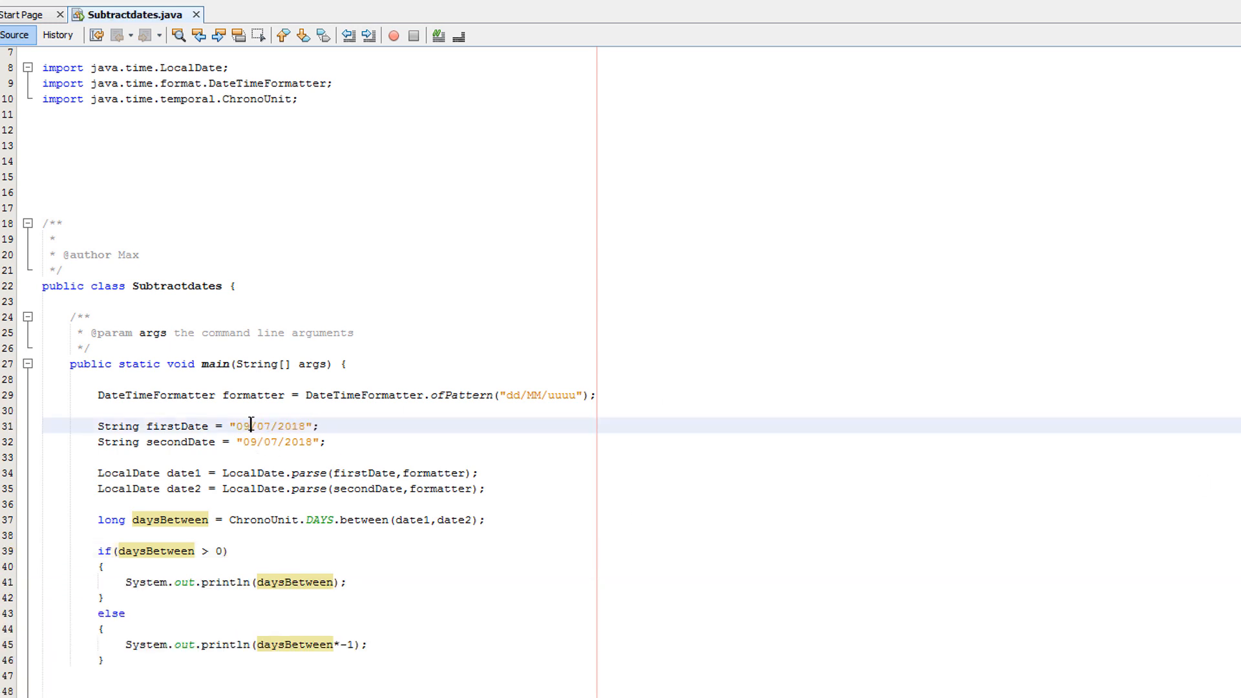
text(10)
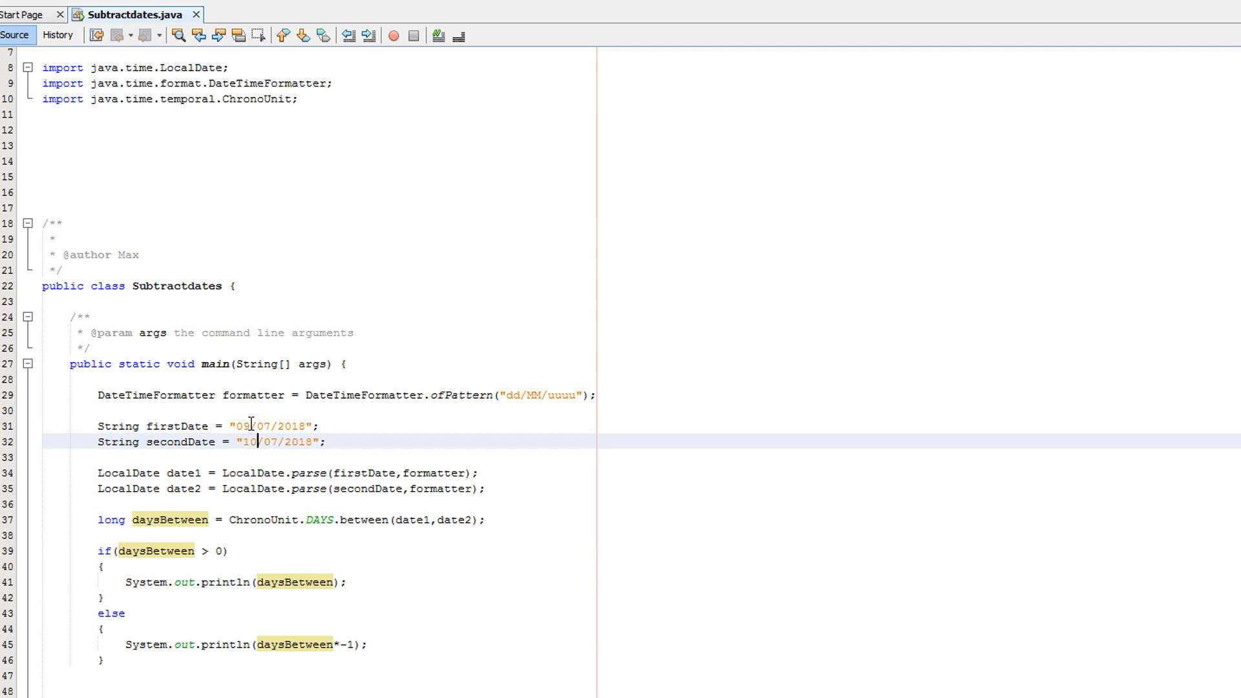
click(393, 35)
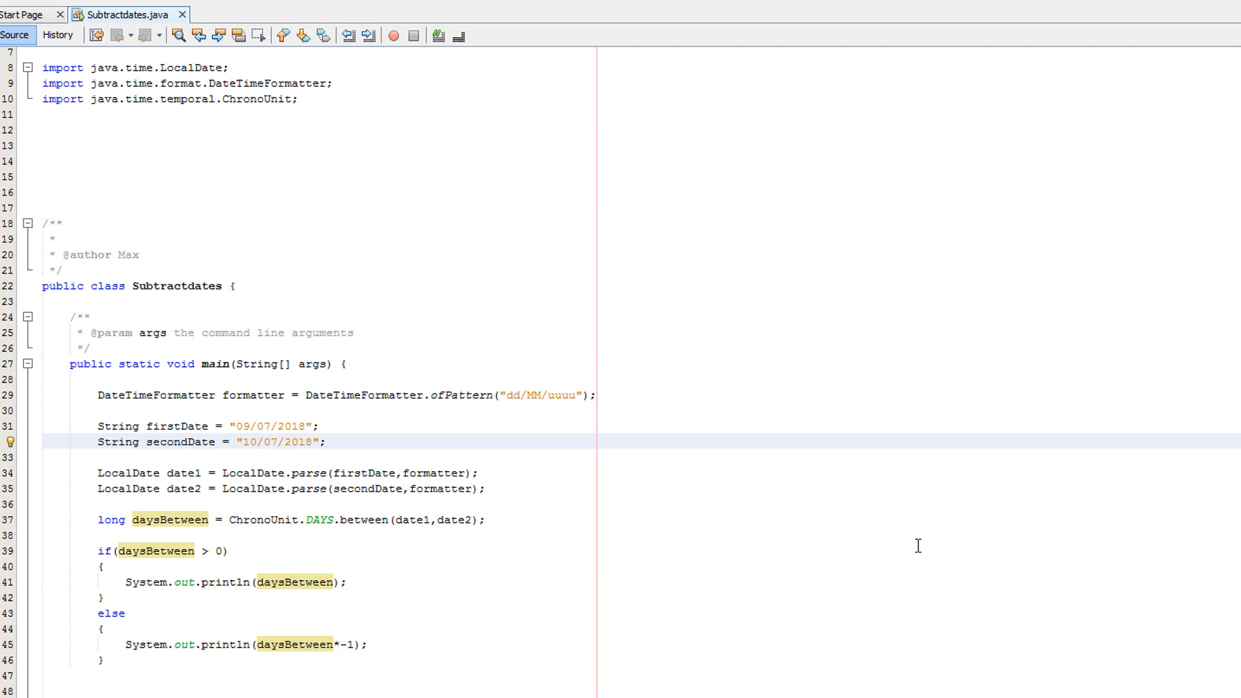
click(256, 442)
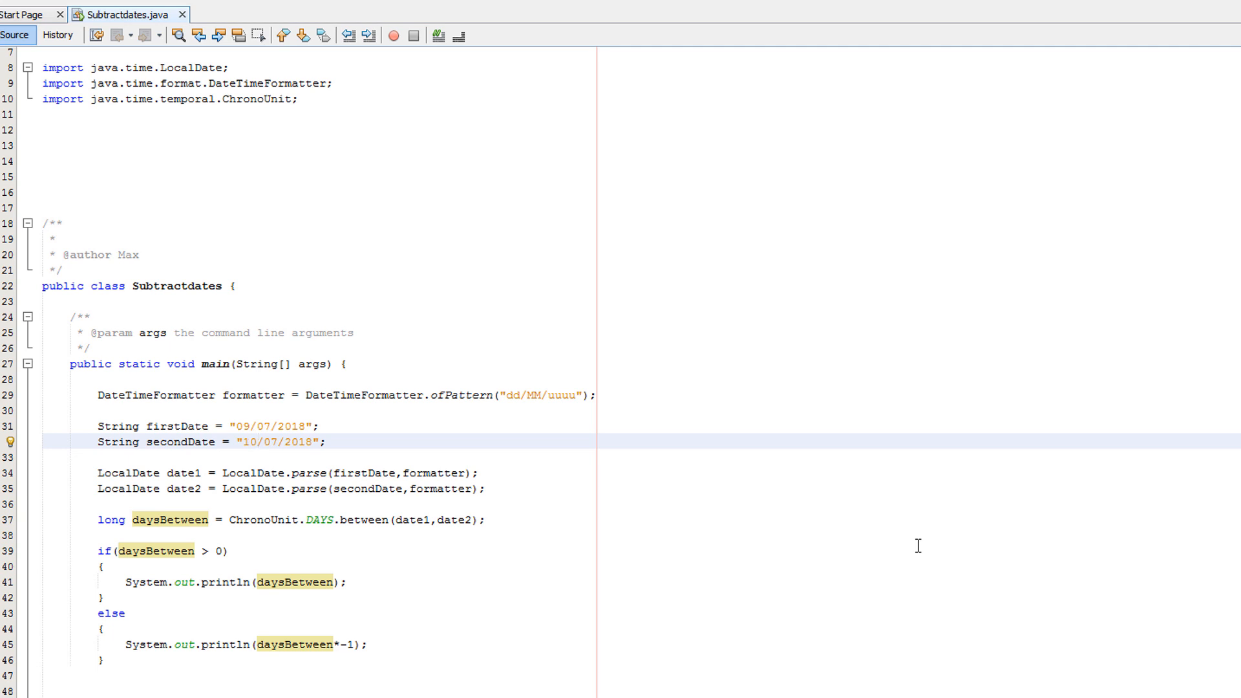
click(256, 442)
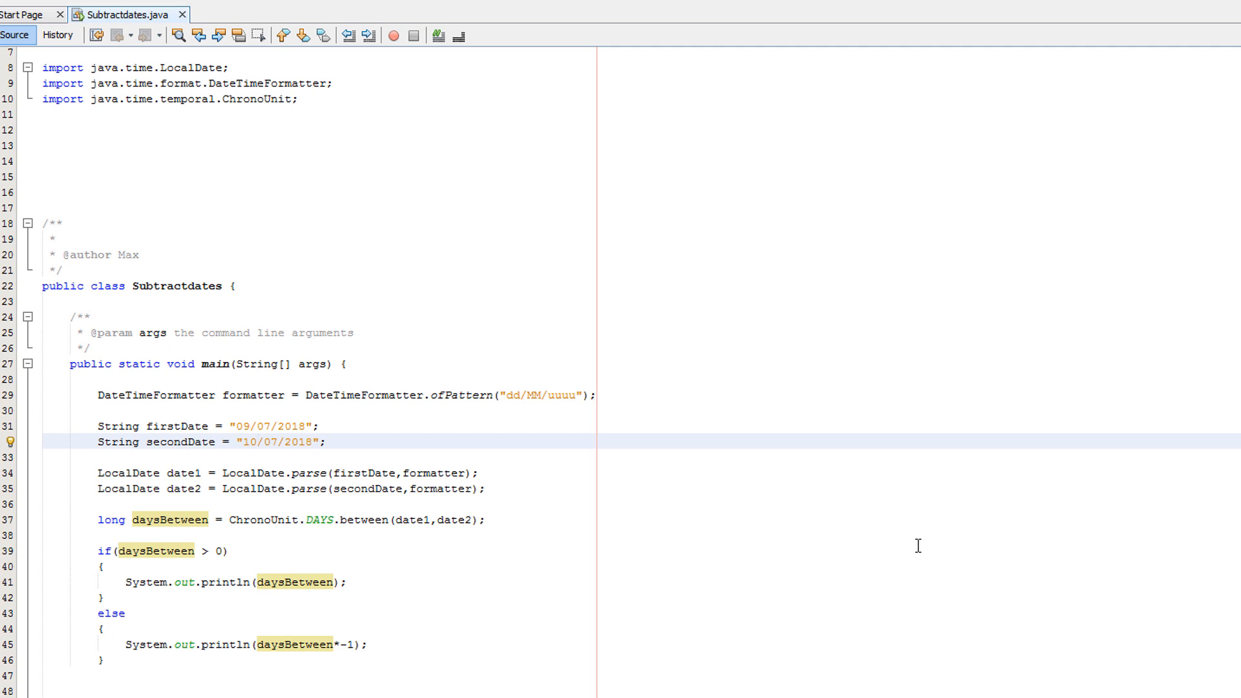
click(255, 442)
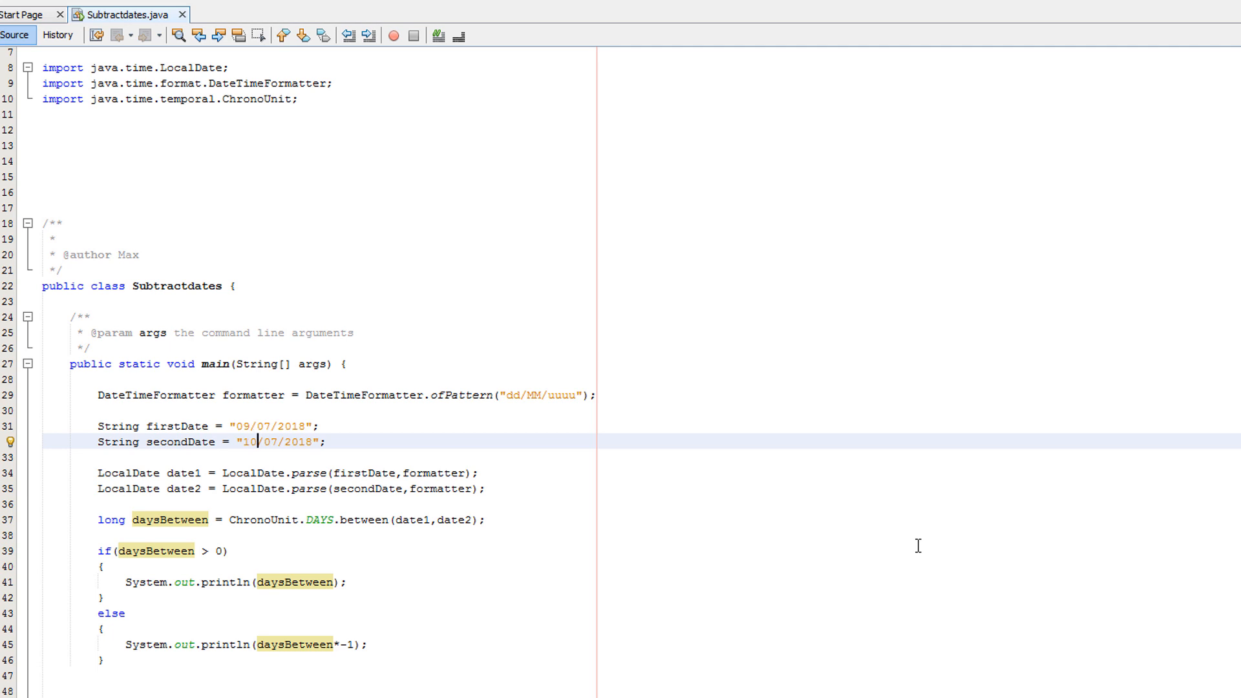